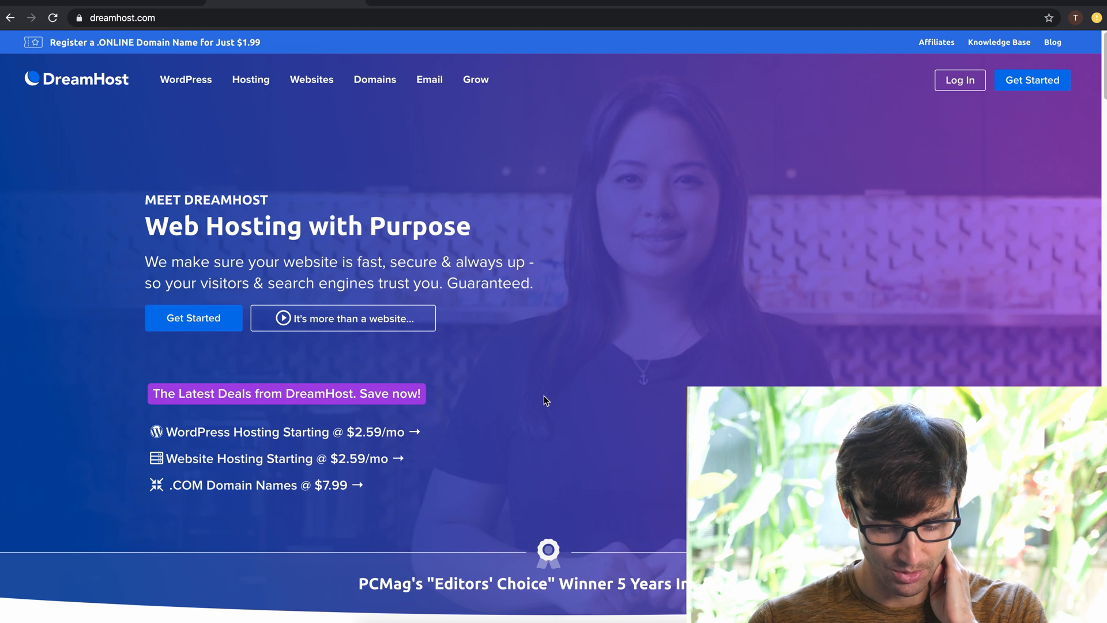
pyautogui.moveTo(250, 79)
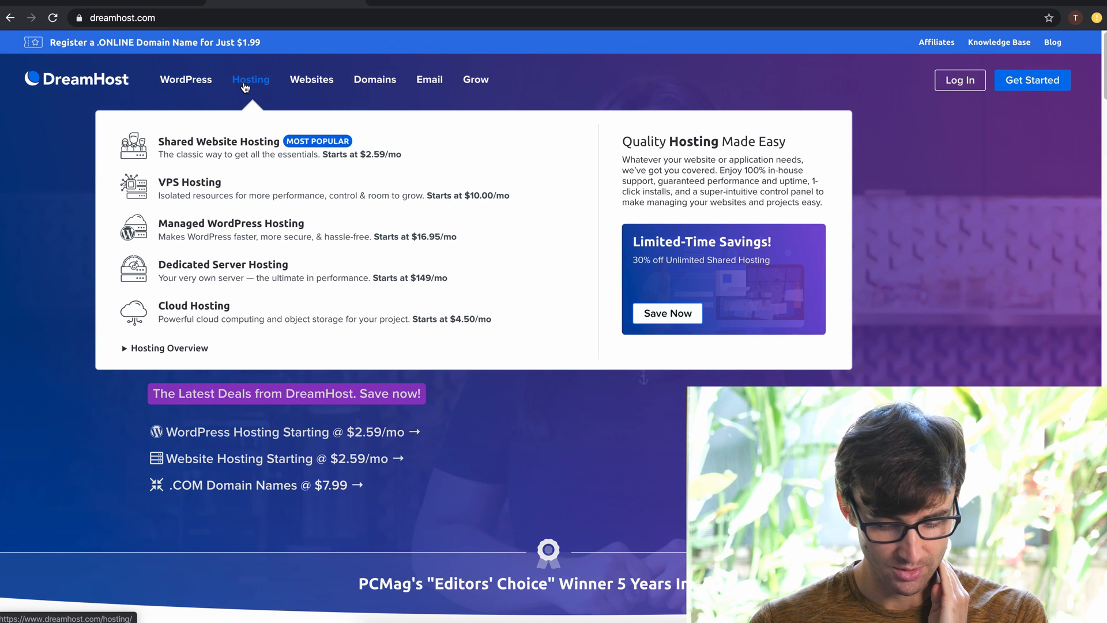
pyautogui.moveTo(240, 145)
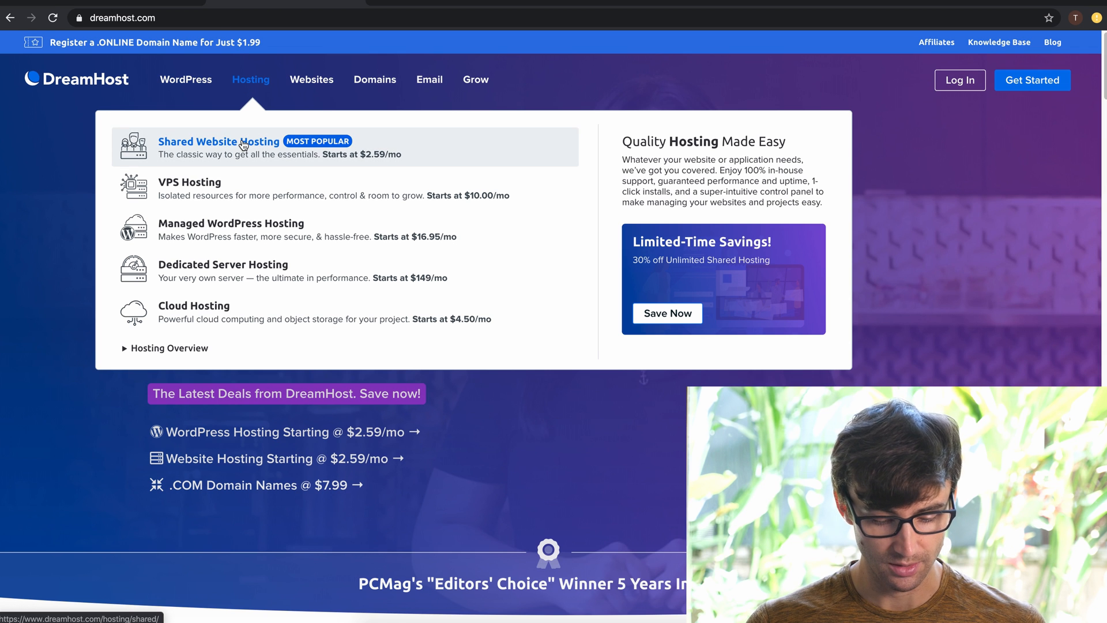
# Step: Show DreamHost shared hosting with 1 Year pricing: Starter $3.95/mo, Unlimited $5.95/mo
pyautogui.click(218, 141)
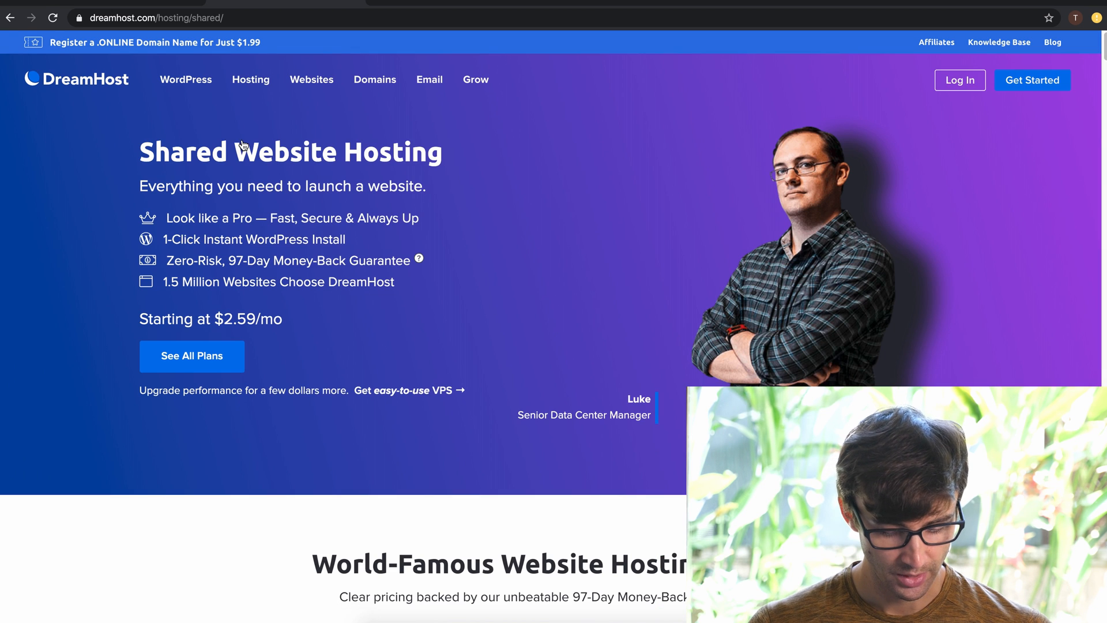
pyautogui.scroll(-3)
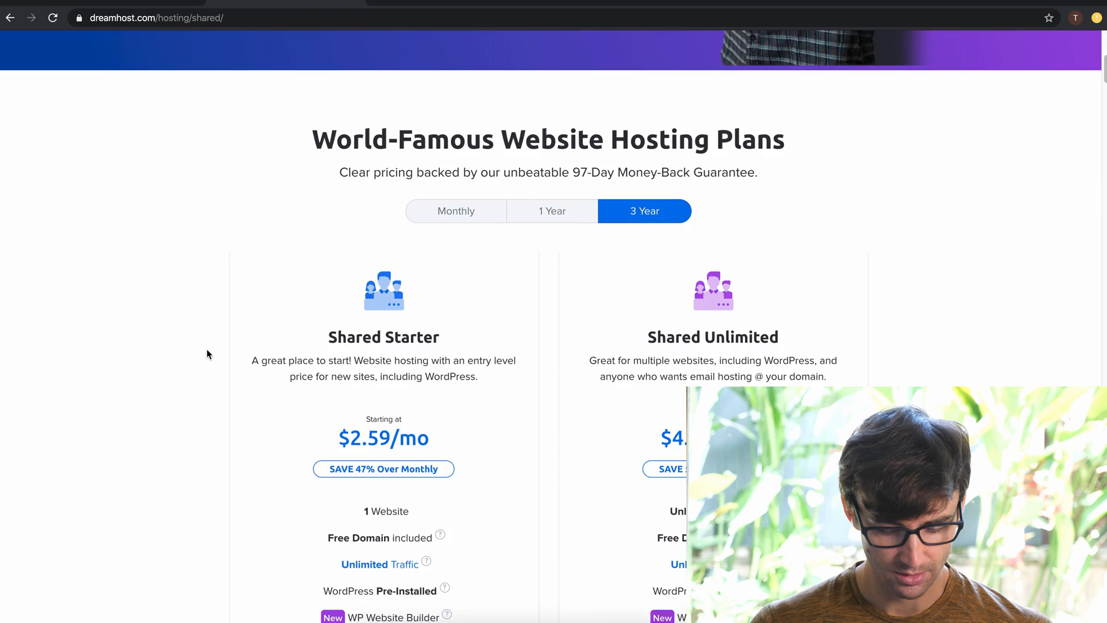
pyautogui.scroll(-3)
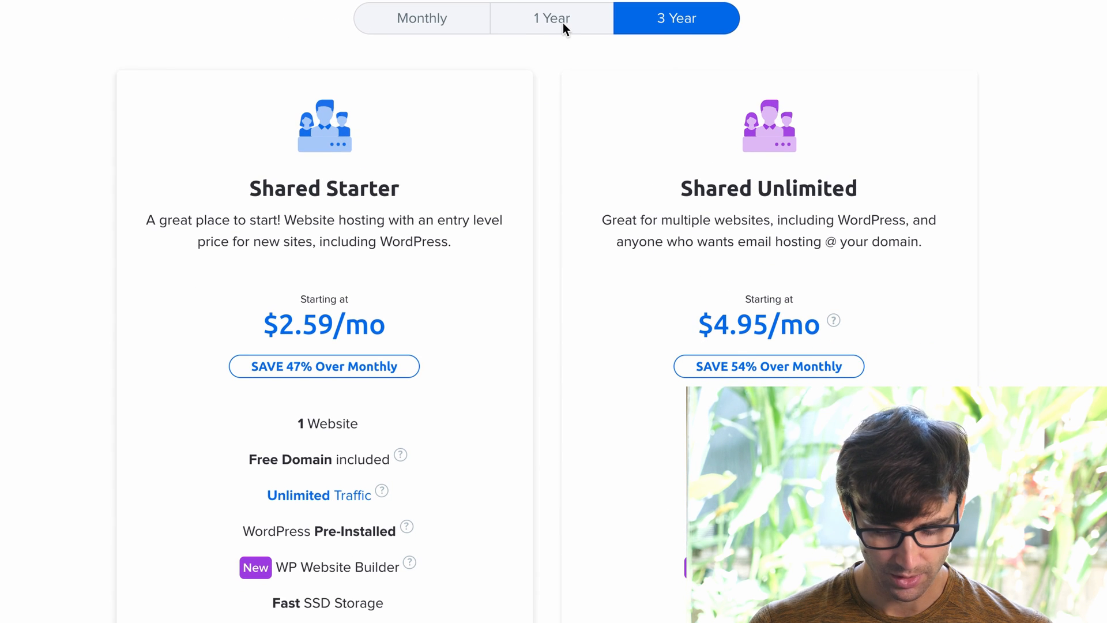
pyautogui.click(550, 18)
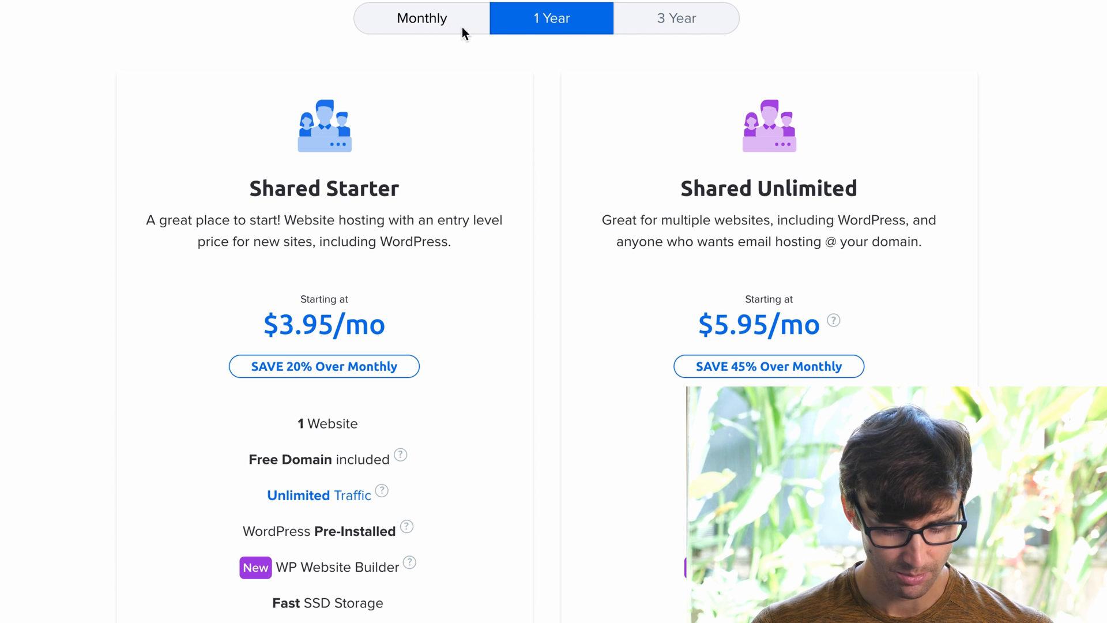
pyautogui.moveTo(436, 32)
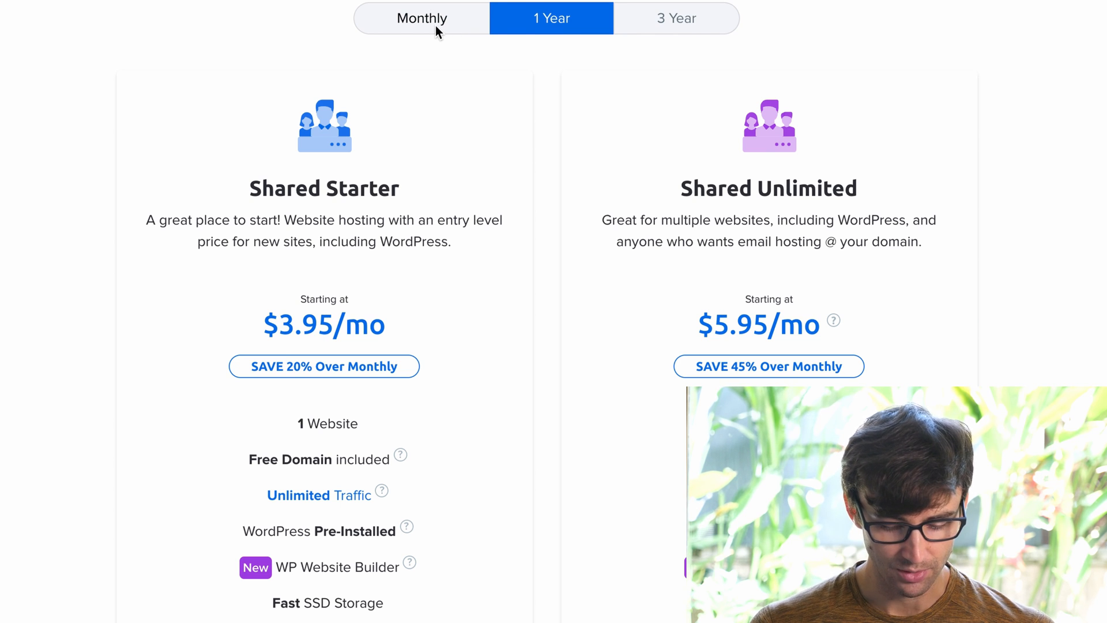
pyautogui.click(422, 18)
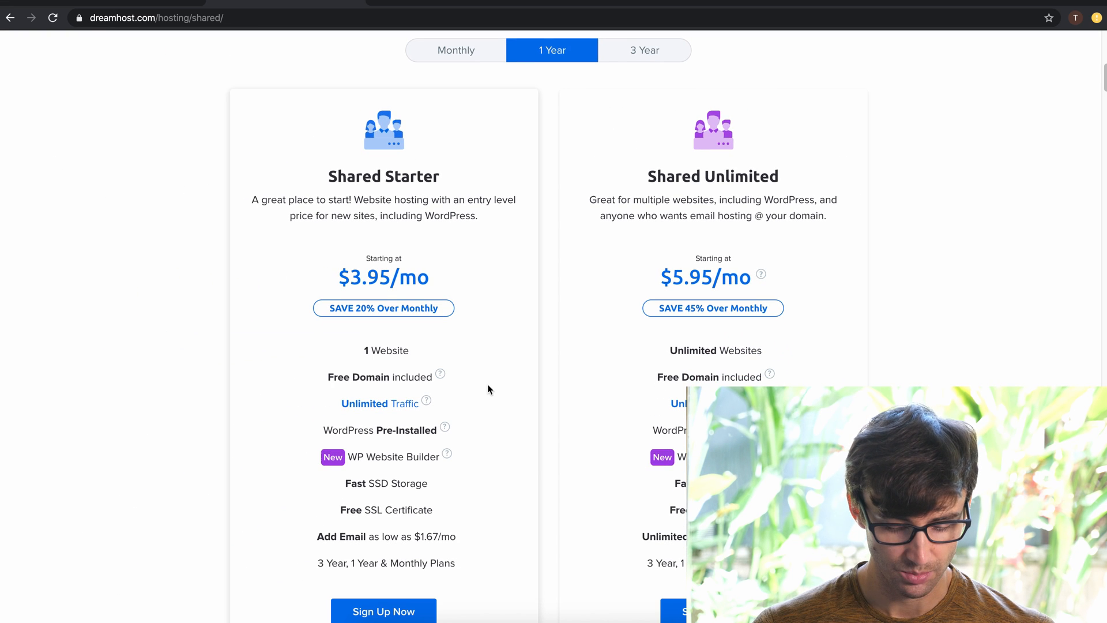
pyautogui.scroll(-3)
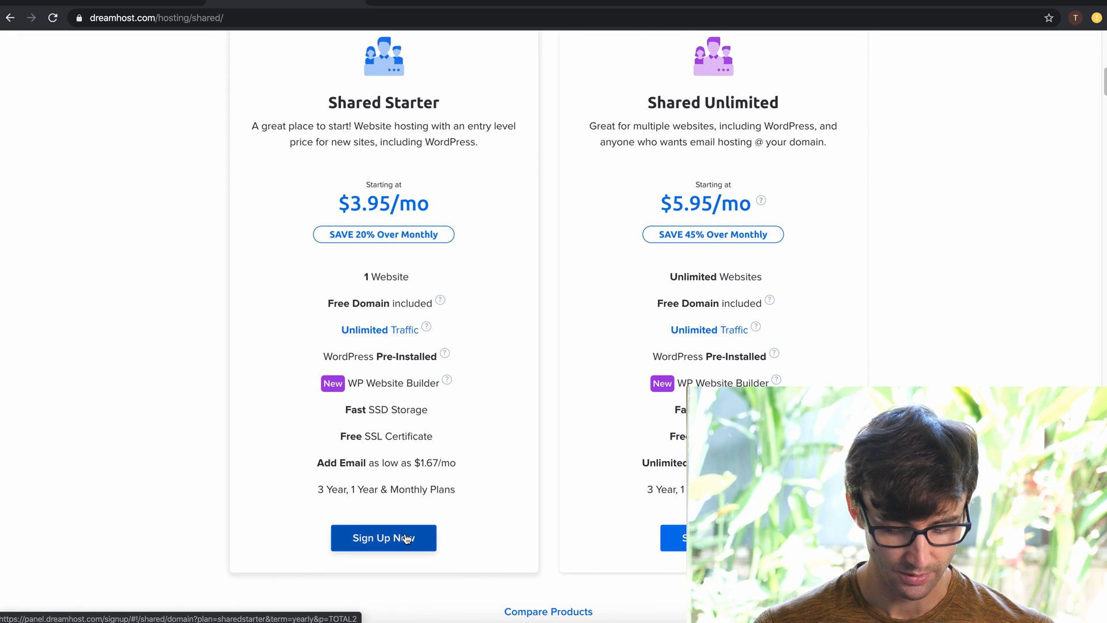
# Step: Sign up for Shared Starter and check that coconut-dh.com is available to register
pyautogui.click(384, 538)
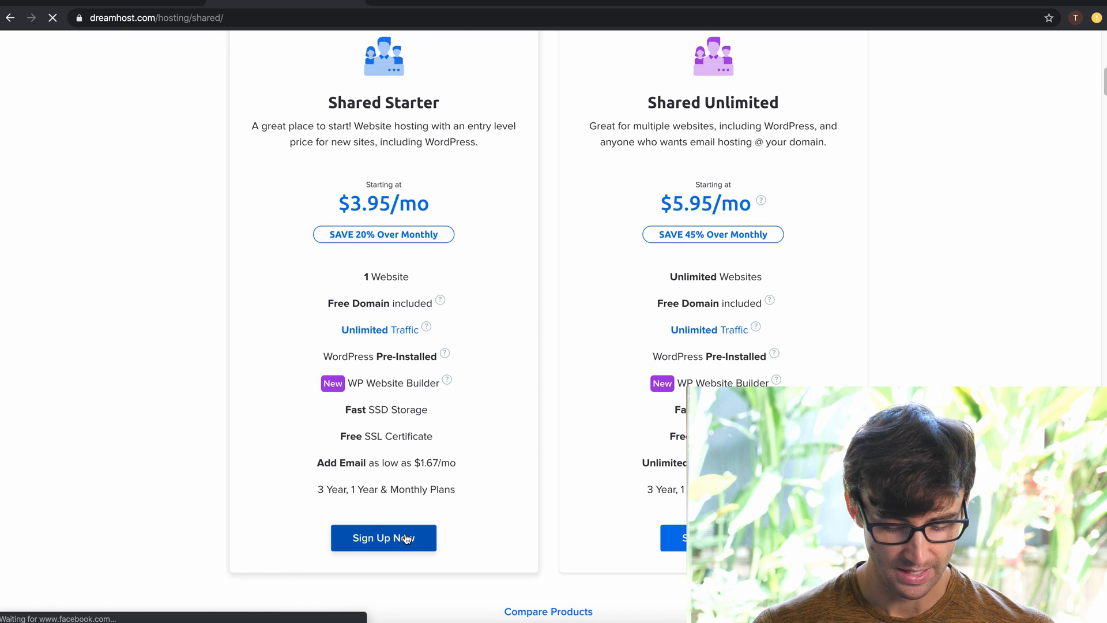
pyautogui.click(384, 537)
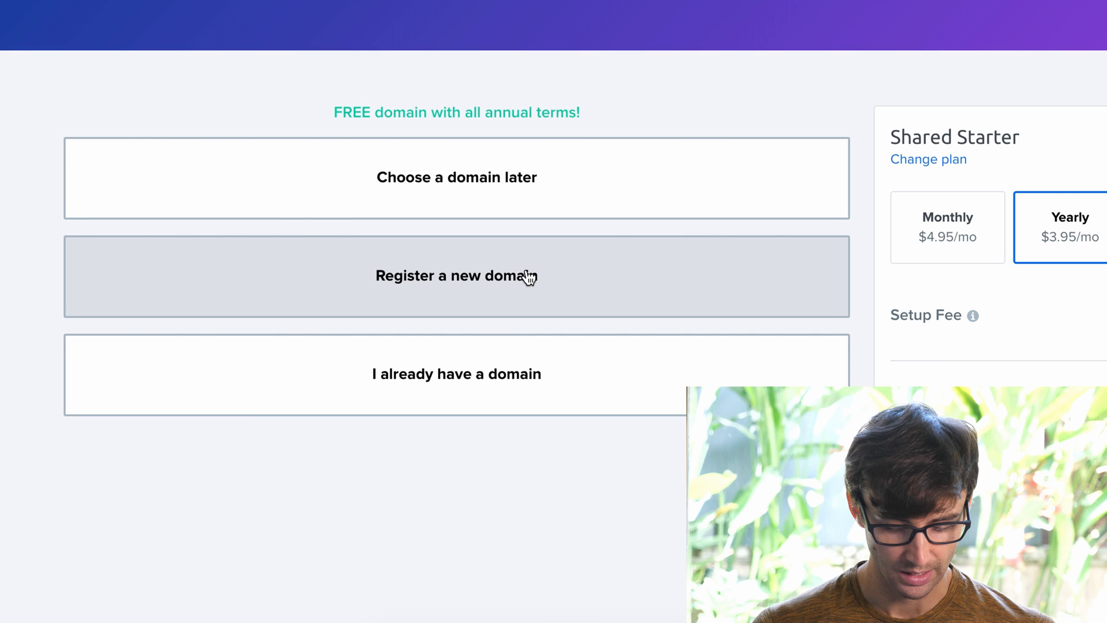
pyautogui.click(457, 276)
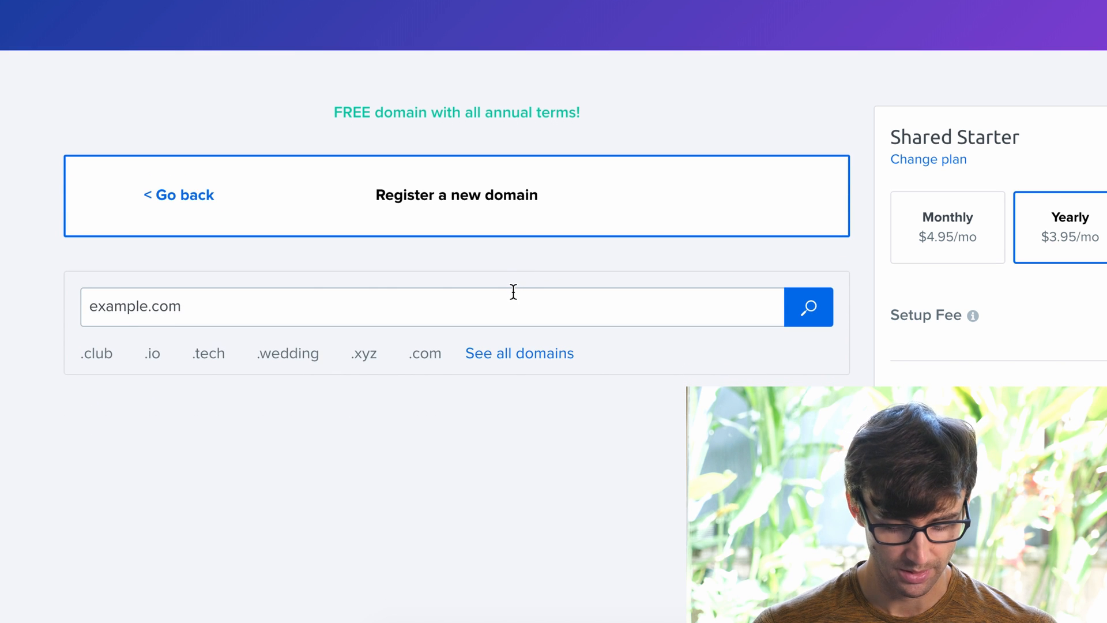
pyautogui.write('coconut')
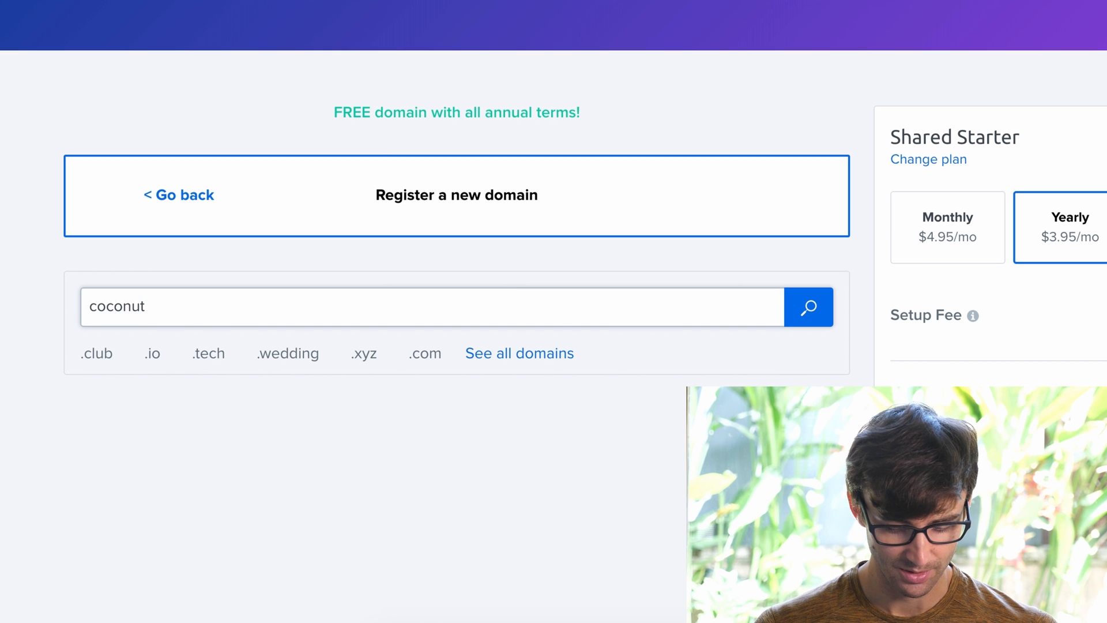
pyautogui.write('-dh.com')
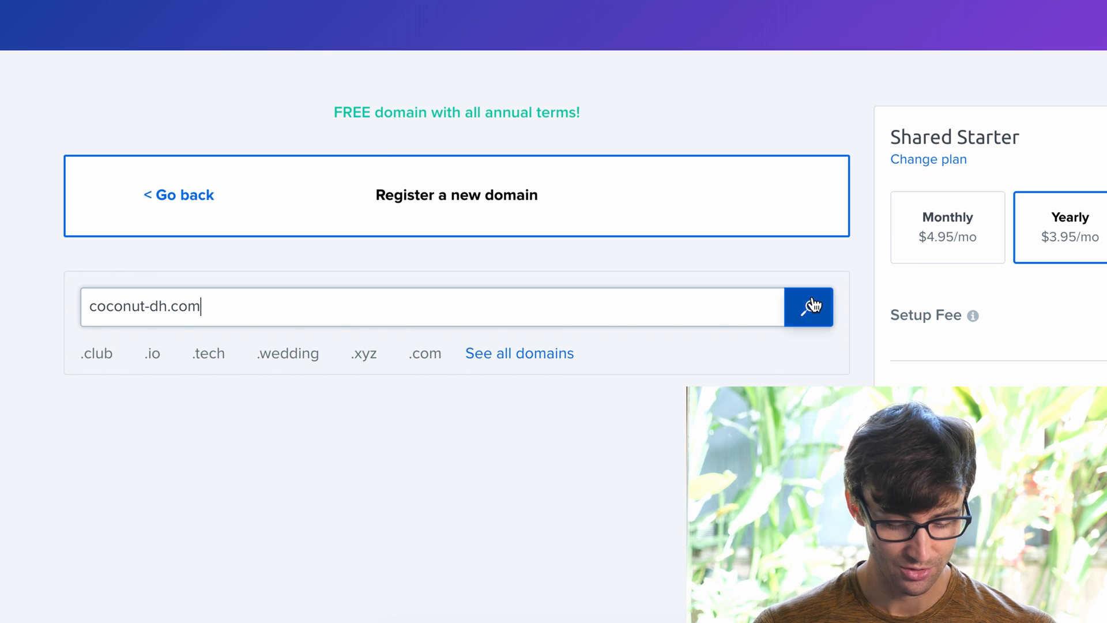
pyautogui.click(809, 306)
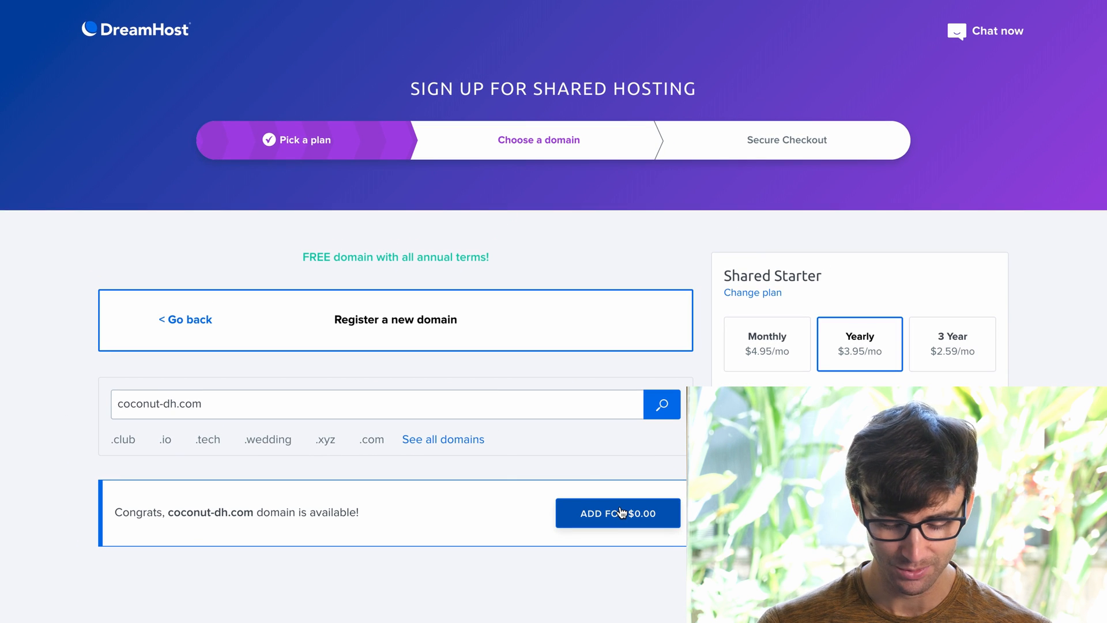
# Step: Add coconut-dh.com for $0.00 and remove the DreamShield Protection and email add-ons
pyautogui.click(617, 513)
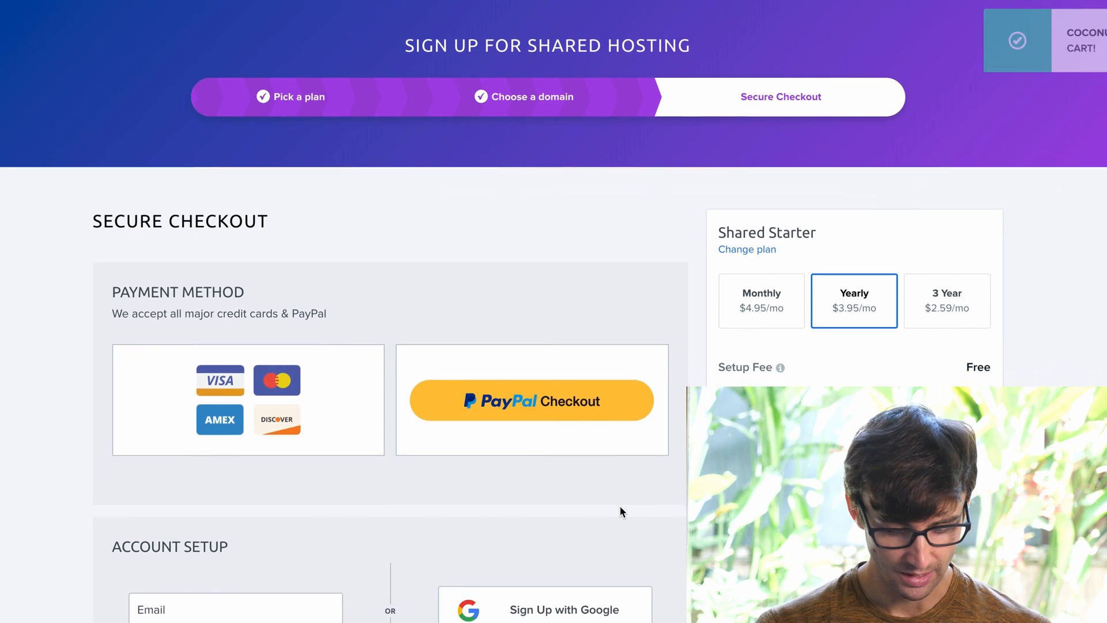
pyautogui.scroll(-3)
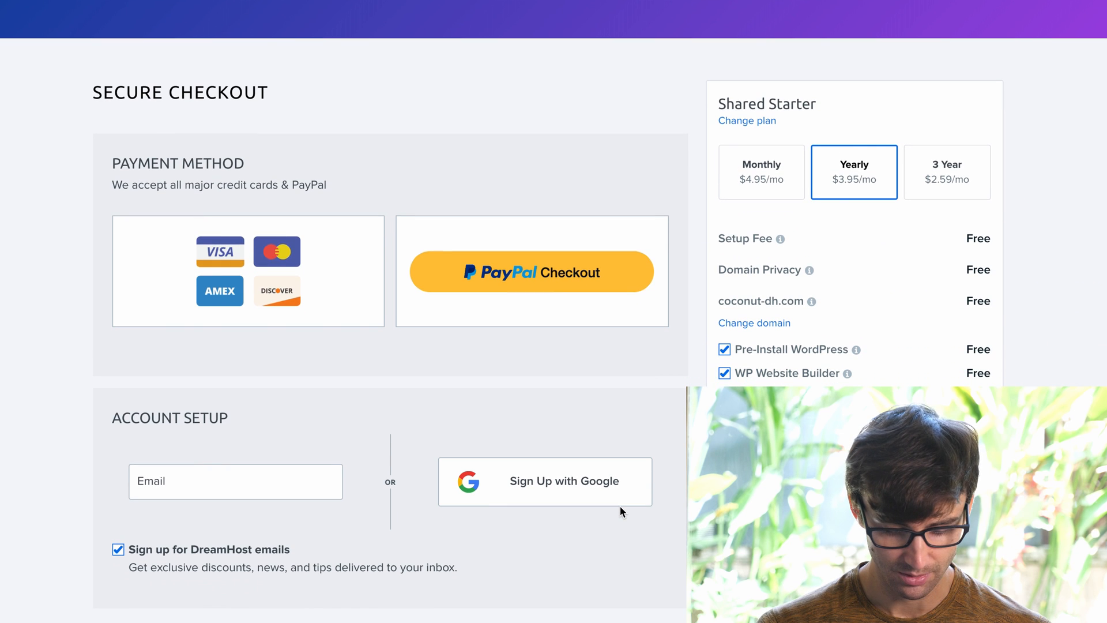
pyautogui.moveTo(693, 369)
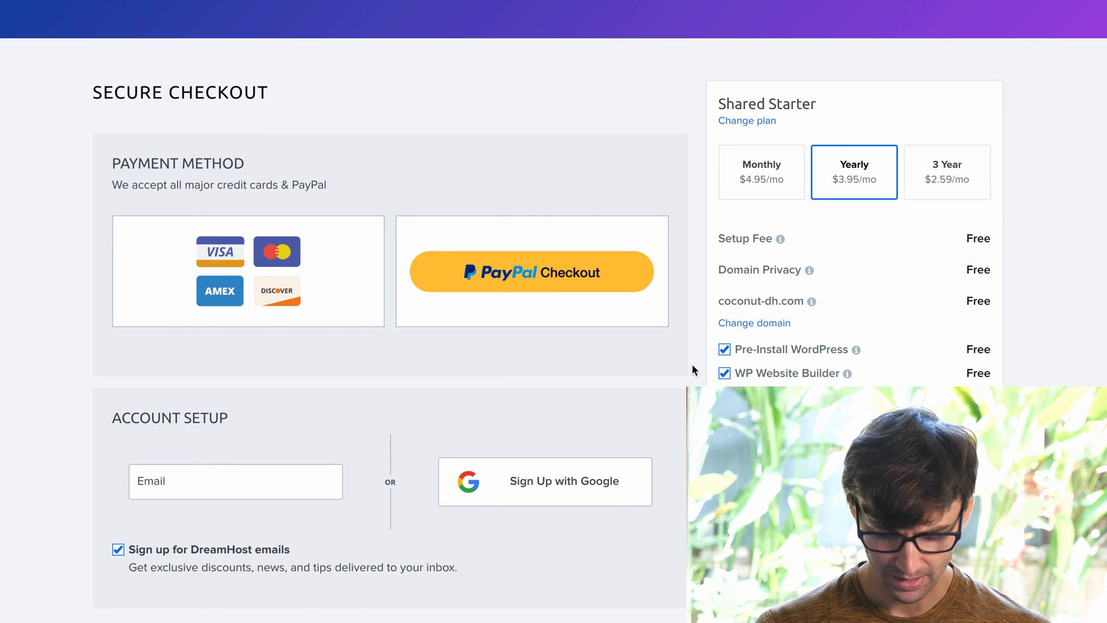
pyautogui.scroll(-3)
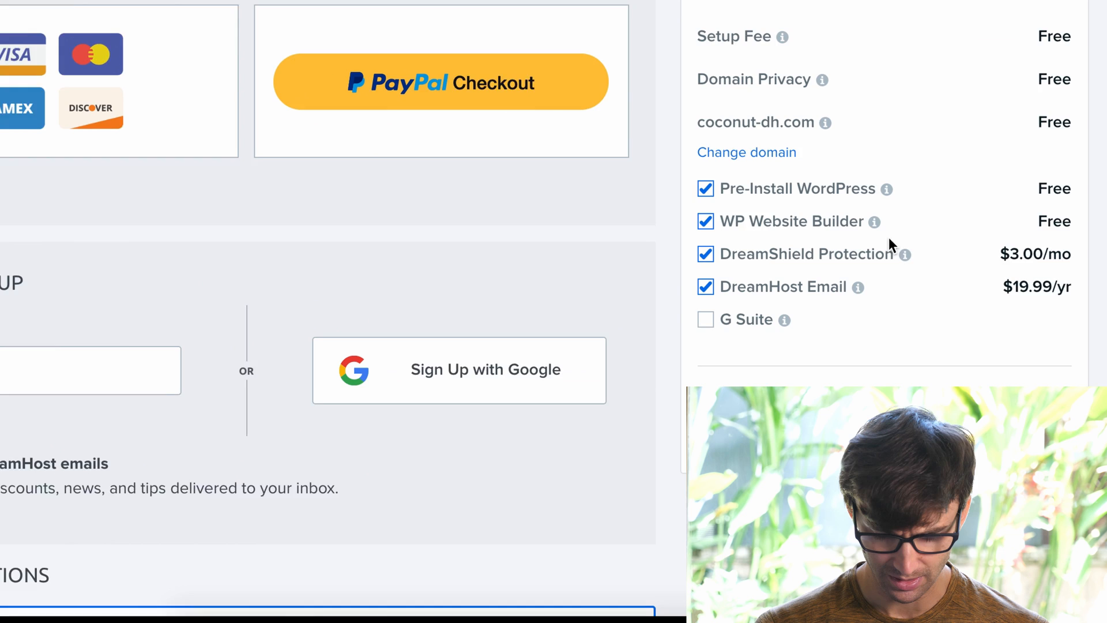
pyautogui.moveTo(905, 254)
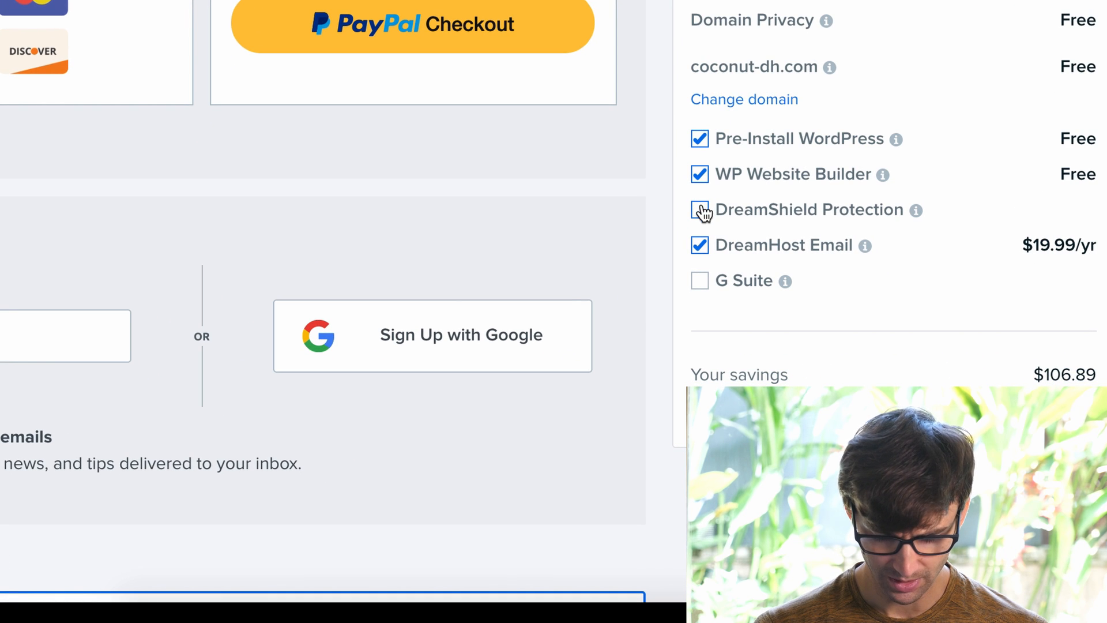
pyautogui.click(699, 210)
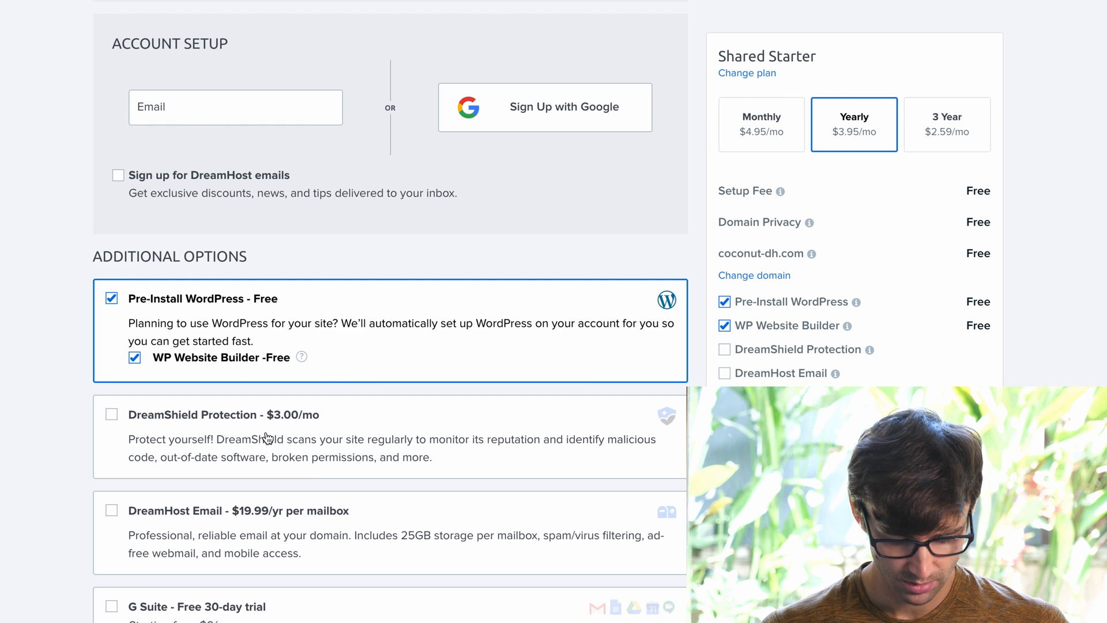
pyautogui.scroll(-3)
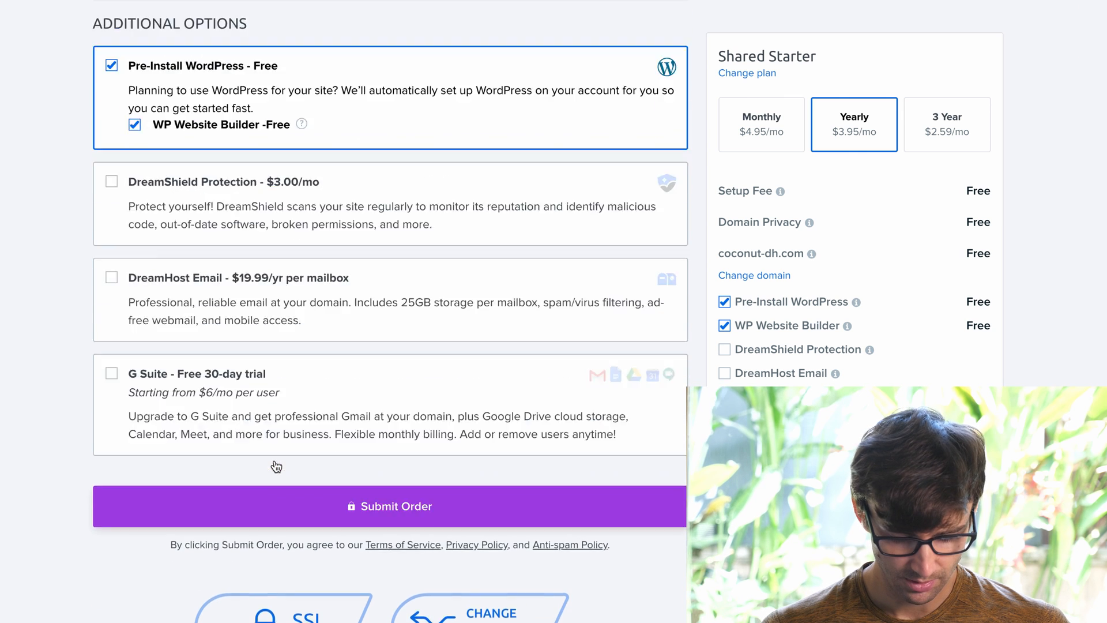
# Step: Pay by credit card and submit the Shared Starter hosting order
pyautogui.click(390, 507)
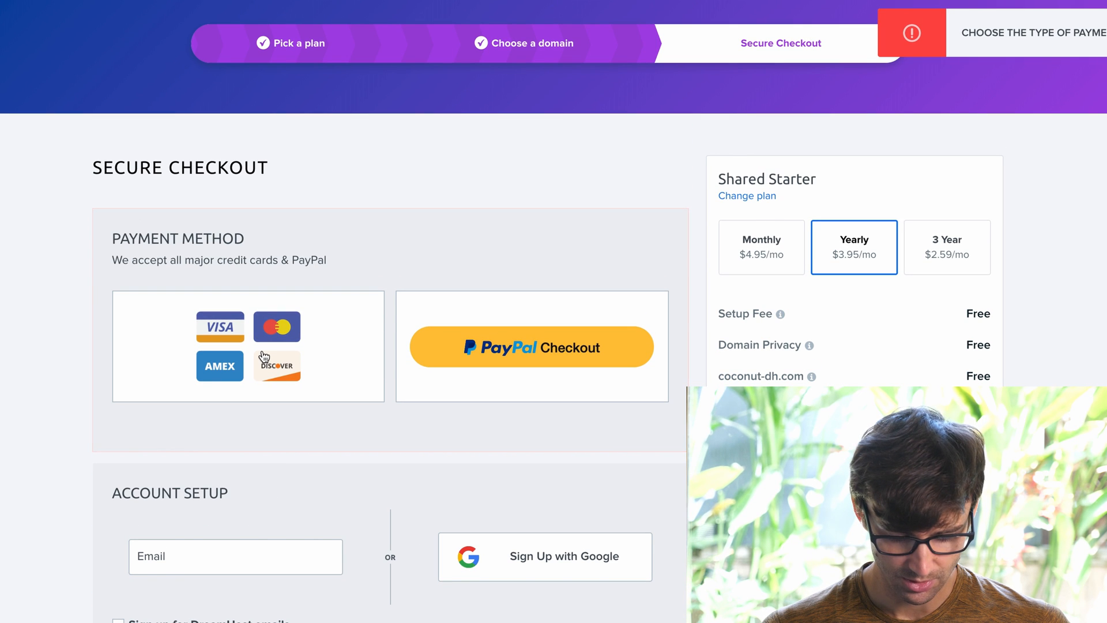
pyautogui.click(247, 346)
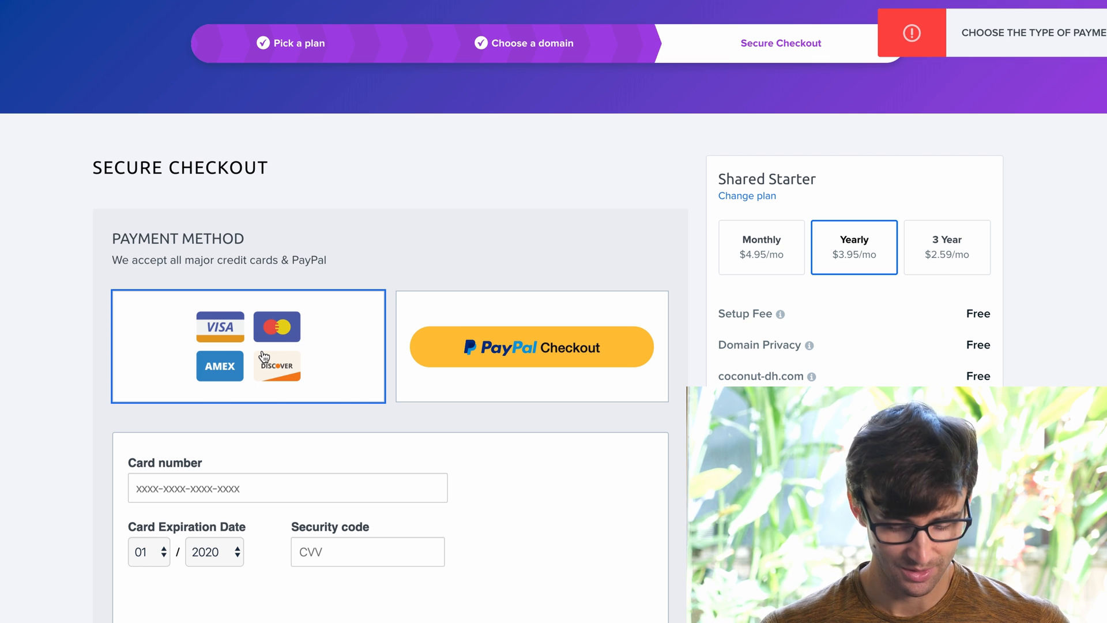
pyautogui.scroll(-3)
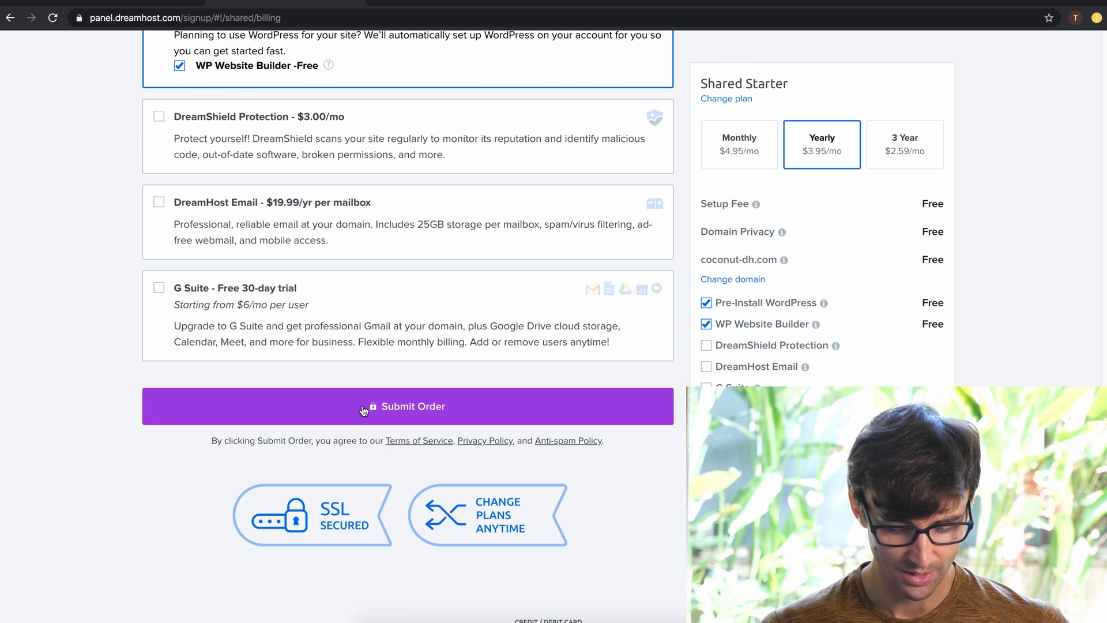
pyautogui.click(408, 407)
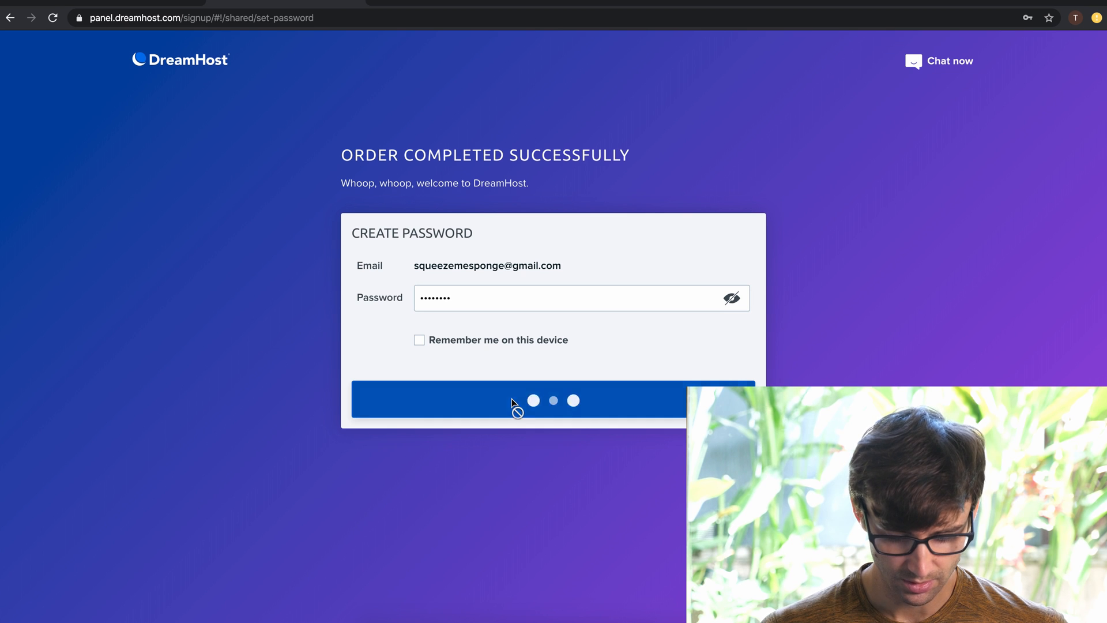
# Step: Submit a new password for the DreamHost account on the Order Completed page
pyautogui.click(519, 399)
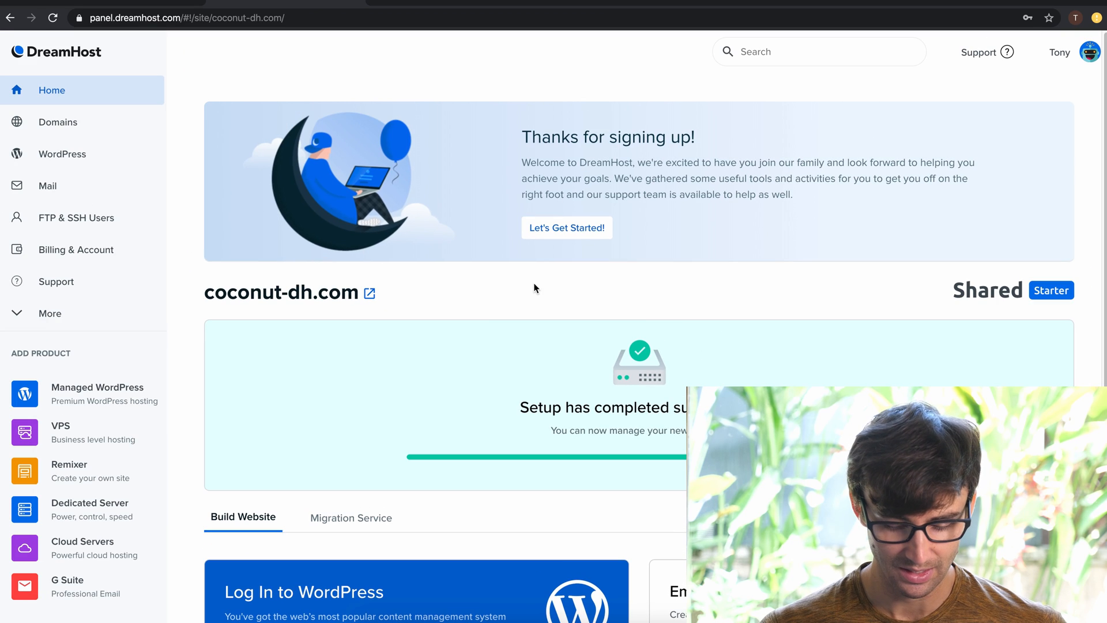
pyautogui.moveTo(393, 303)
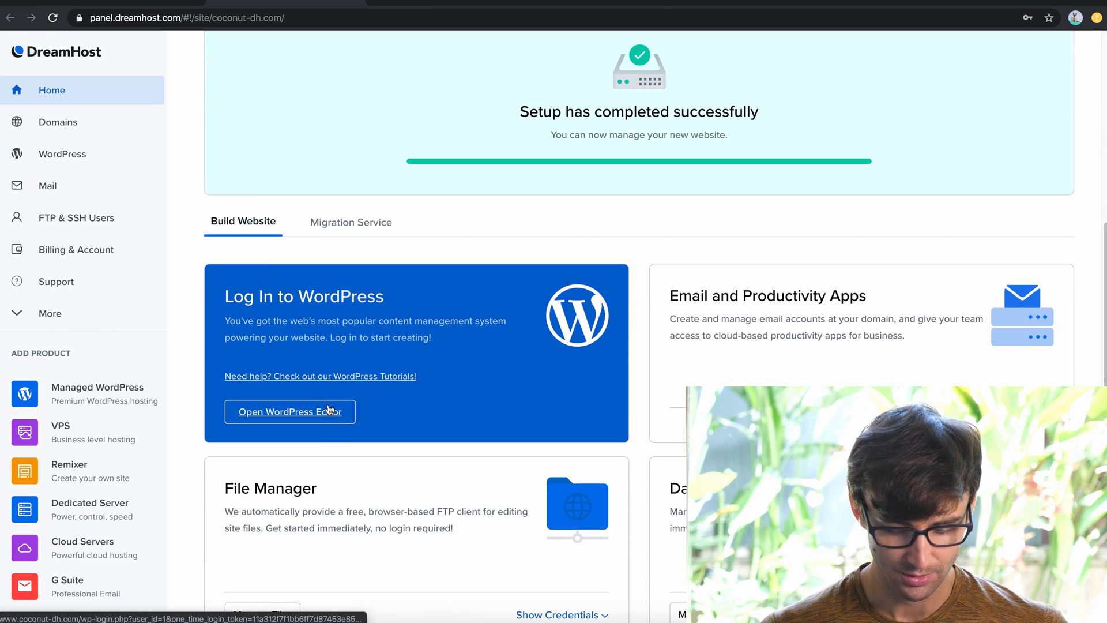
# Step: Open the WordPress Editor for coconut-dh.com from the DreamHost panel
pyautogui.click(289, 411)
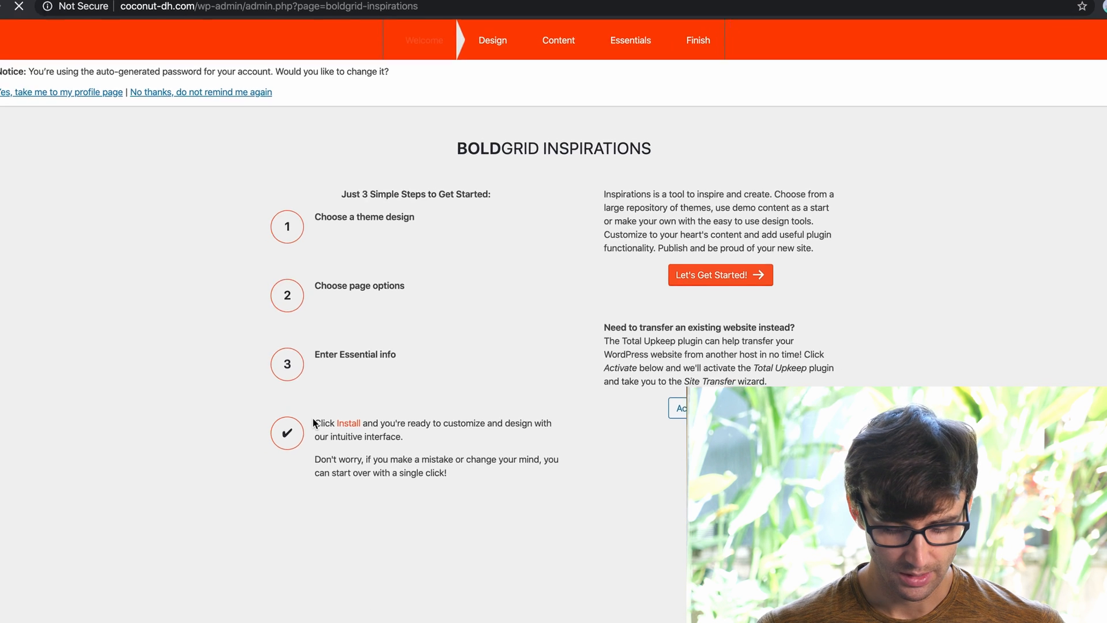
# Step: Launch BoldGrid Inspirations and browse theme designs such as Swifty and Cobalt
pyautogui.scroll(-3)
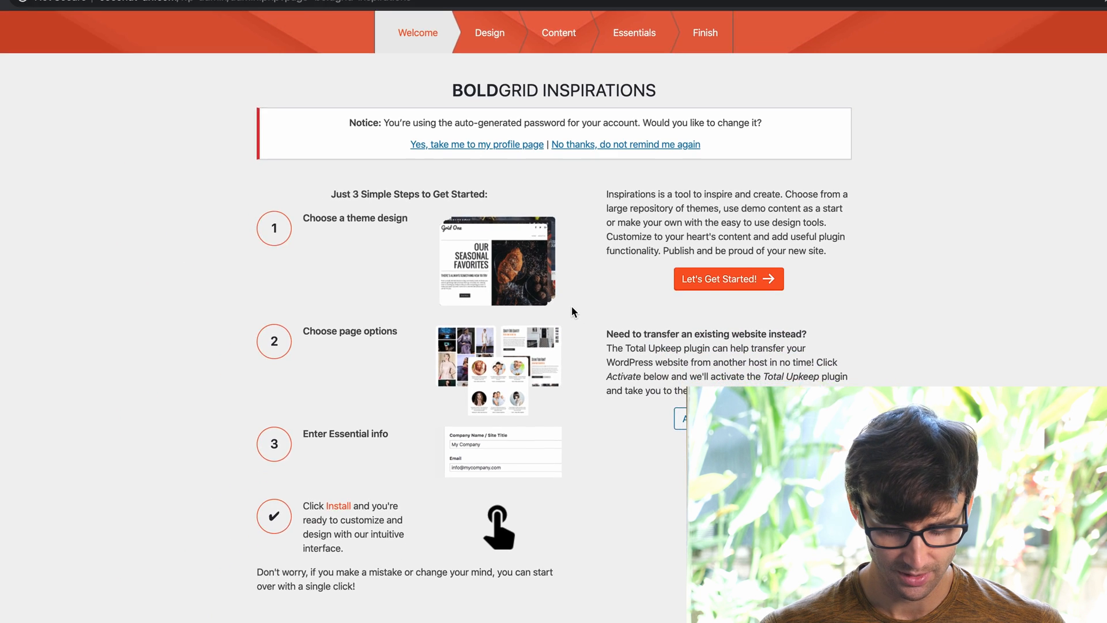
pyautogui.click(728, 278)
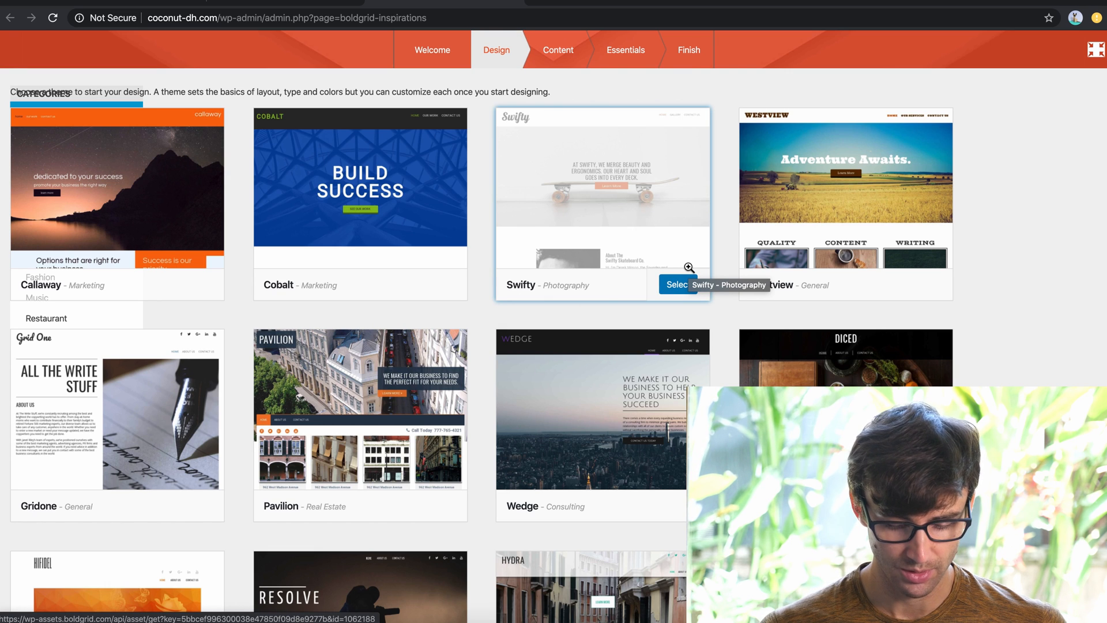
pyautogui.scroll(-3)
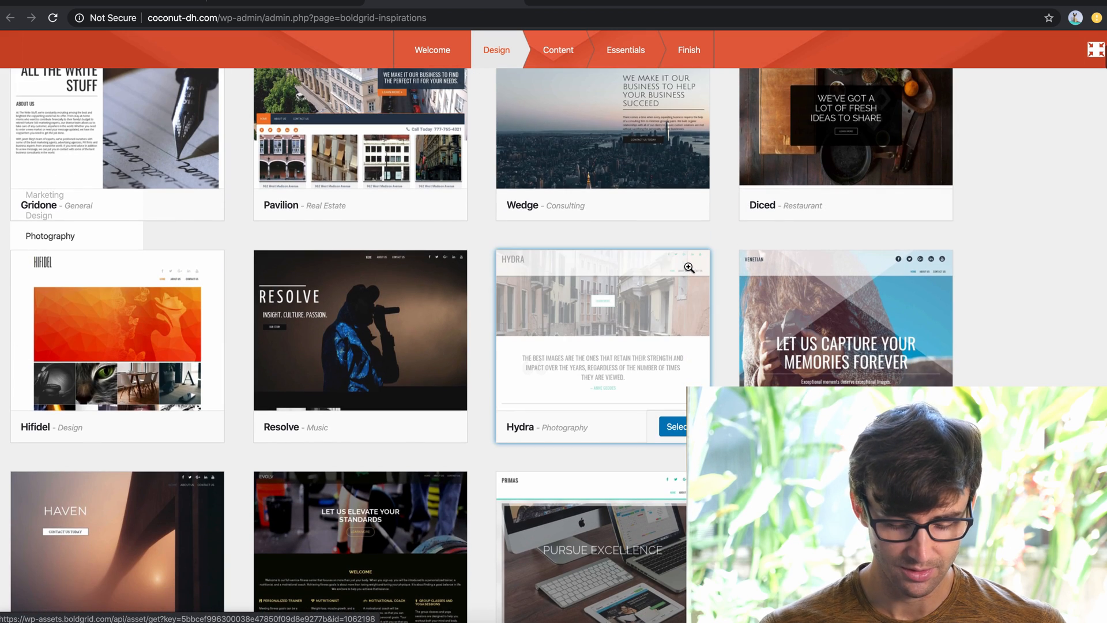
pyautogui.scroll(-3)
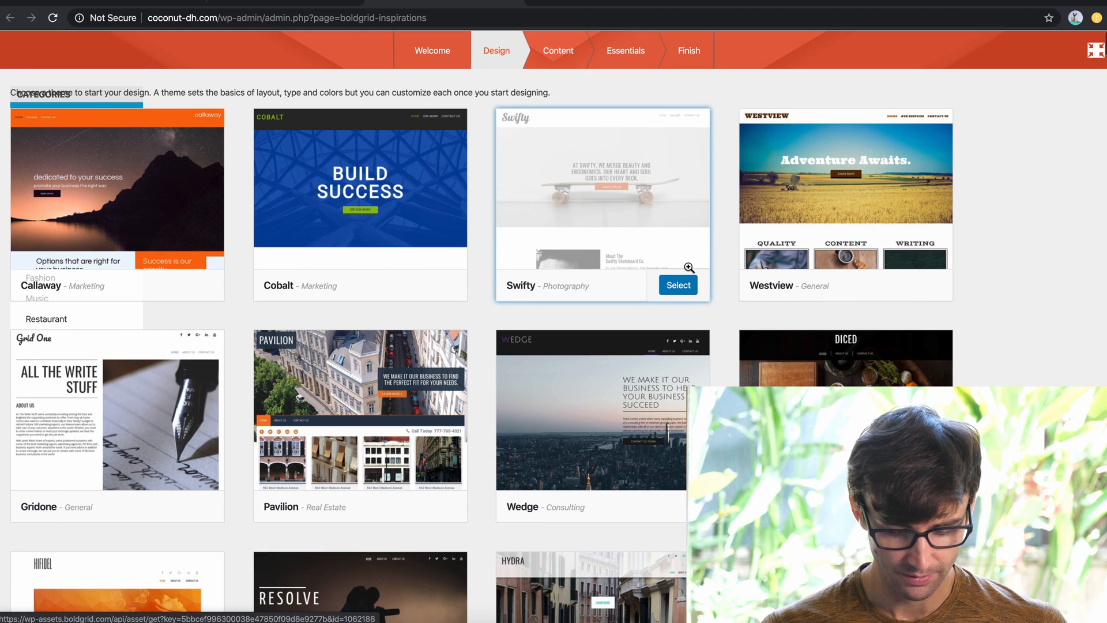
# Step: Select the Cobalt design and keep its base pages to reach Essentials
pyautogui.click(677, 285)
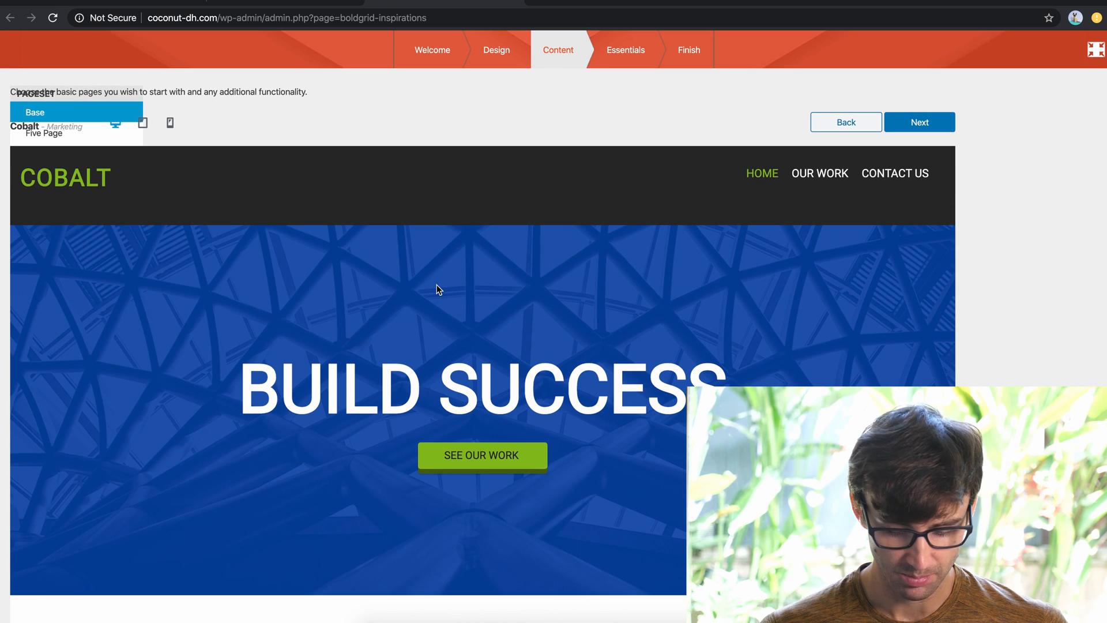
pyautogui.scroll(-3)
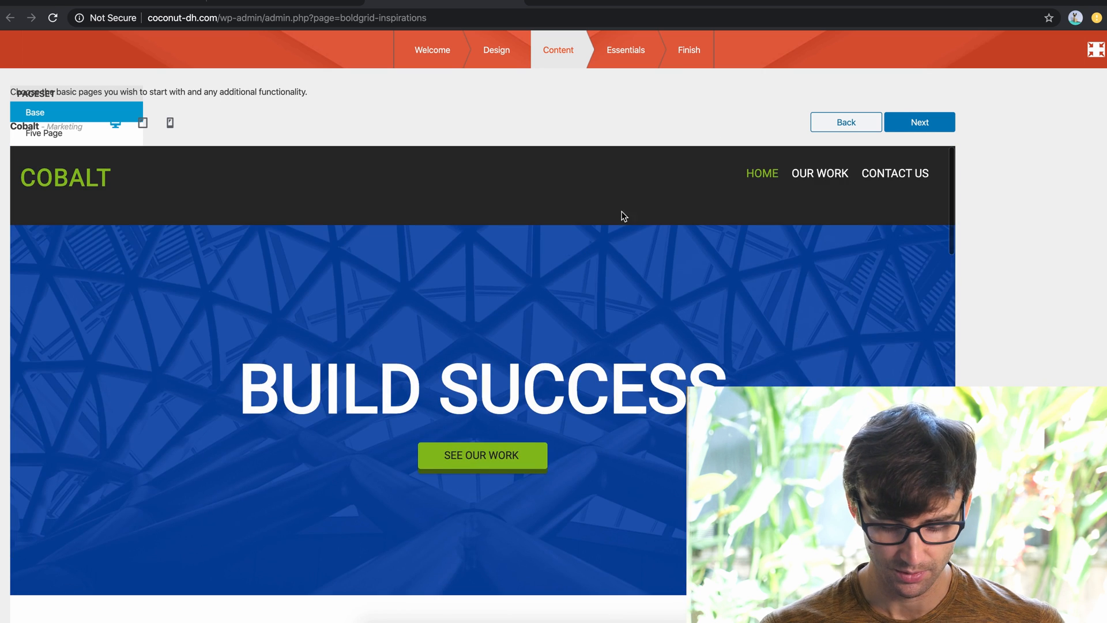
pyautogui.click(919, 122)
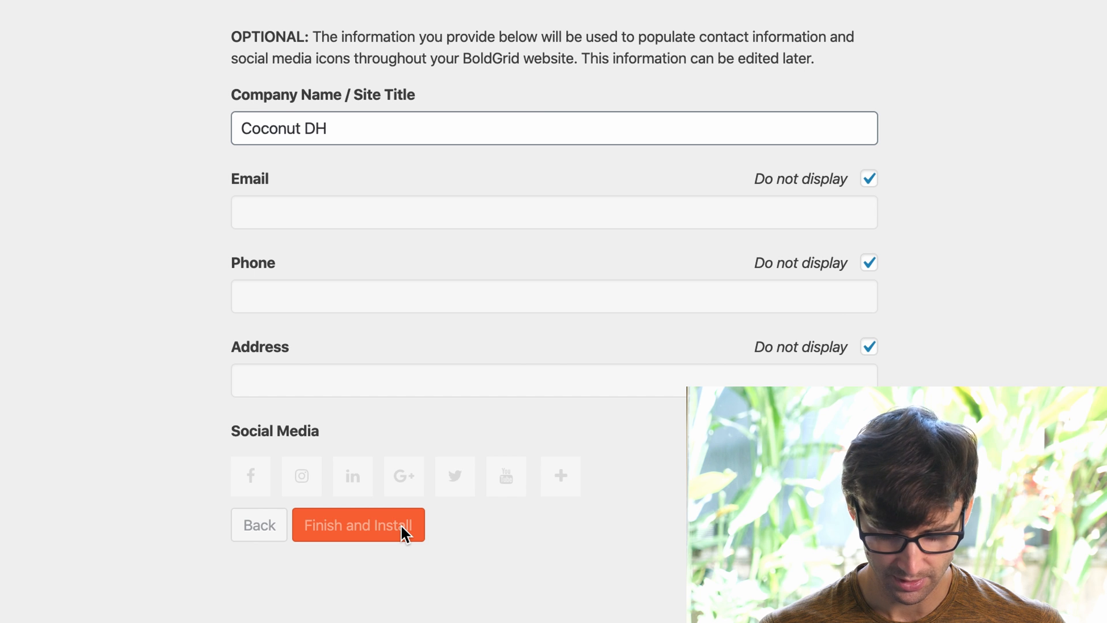
# Step: Submit Finish and Install, which ends in an ERR_EMPTY_RESPONSE error page
pyautogui.click(358, 525)
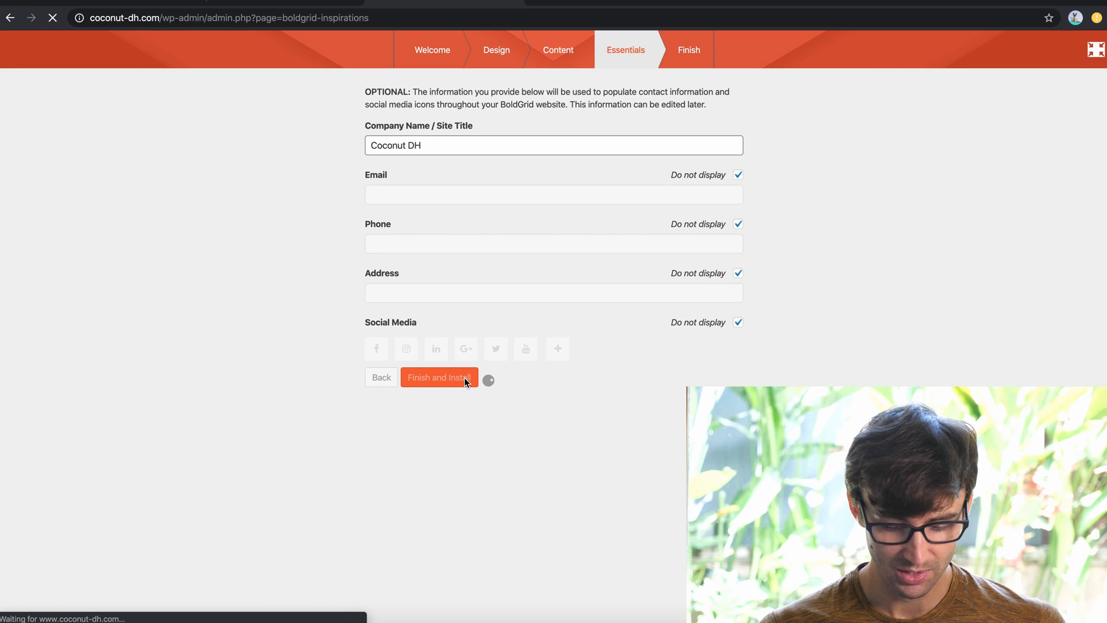
pyautogui.click(438, 377)
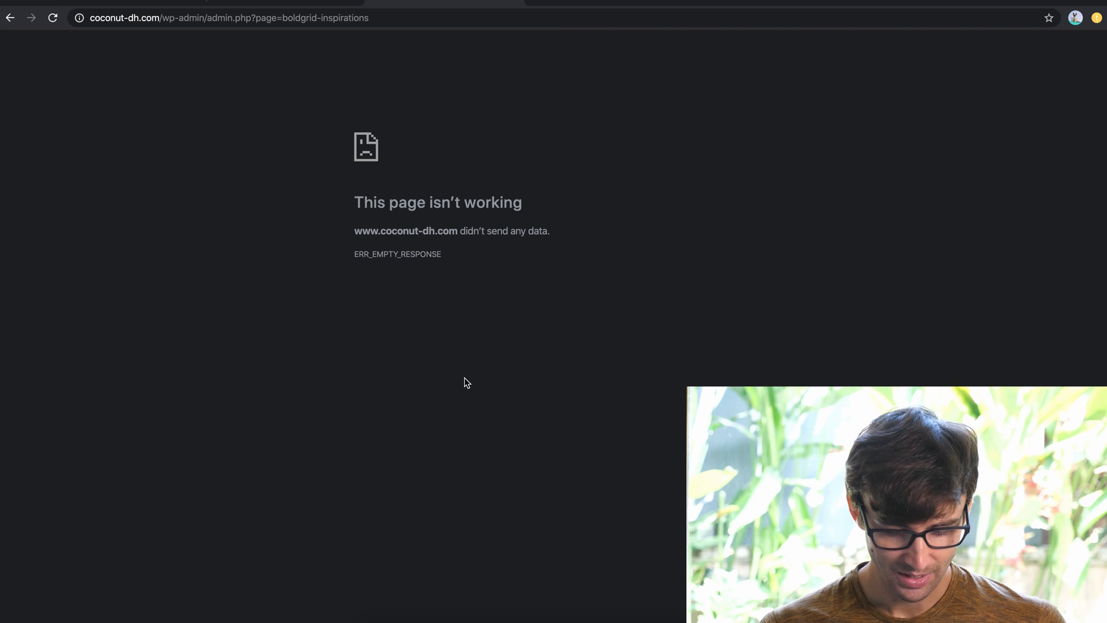
pyautogui.moveTo(135, 184)
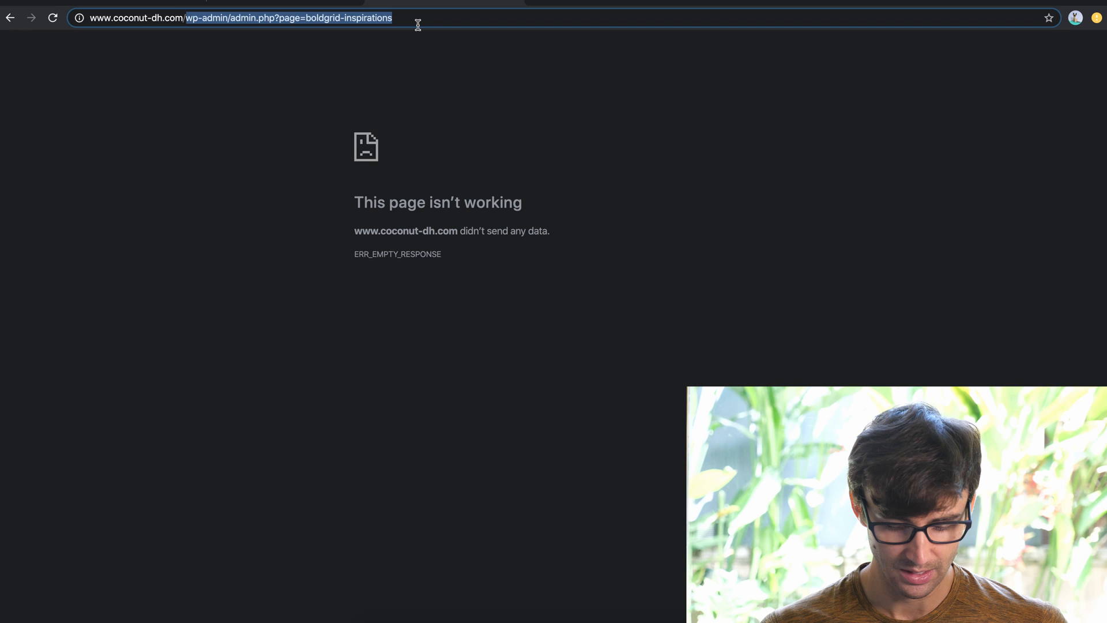
# Step: Load the coconut-dh.com homepage showing 'Hello world!' and open the Coconut DH admin menu
pyautogui.press('Enter')
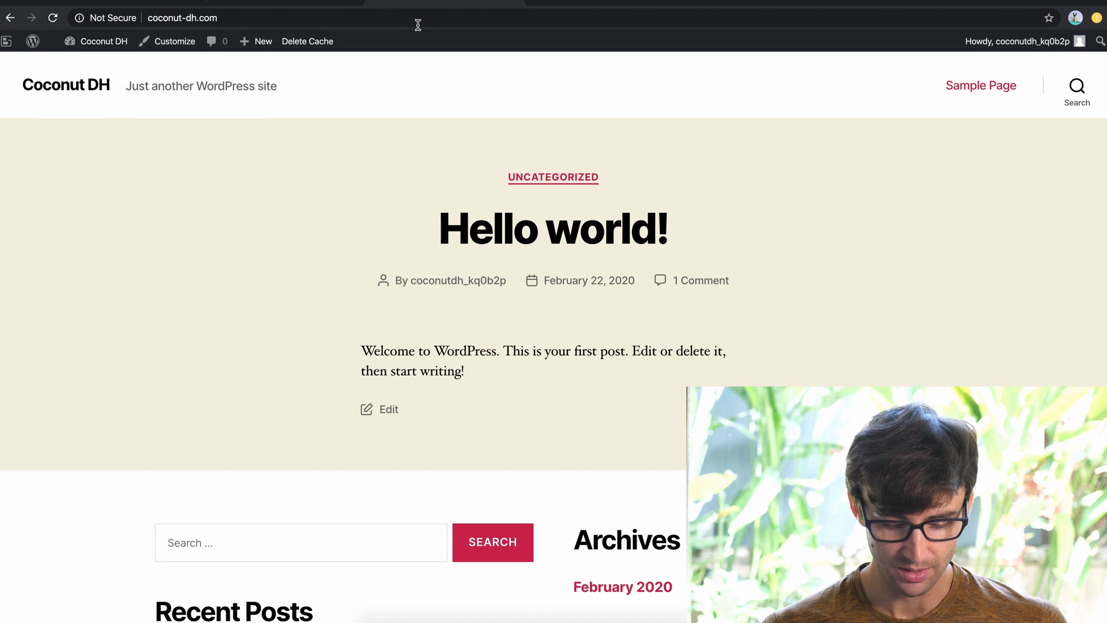
pyautogui.click(33, 41)
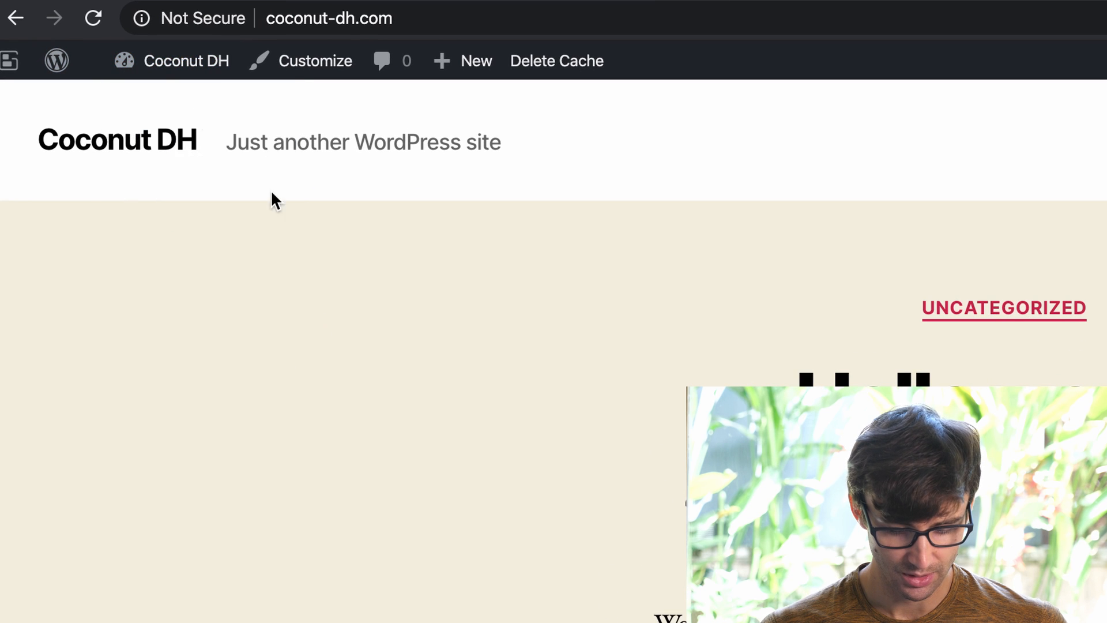
pyautogui.click(186, 60)
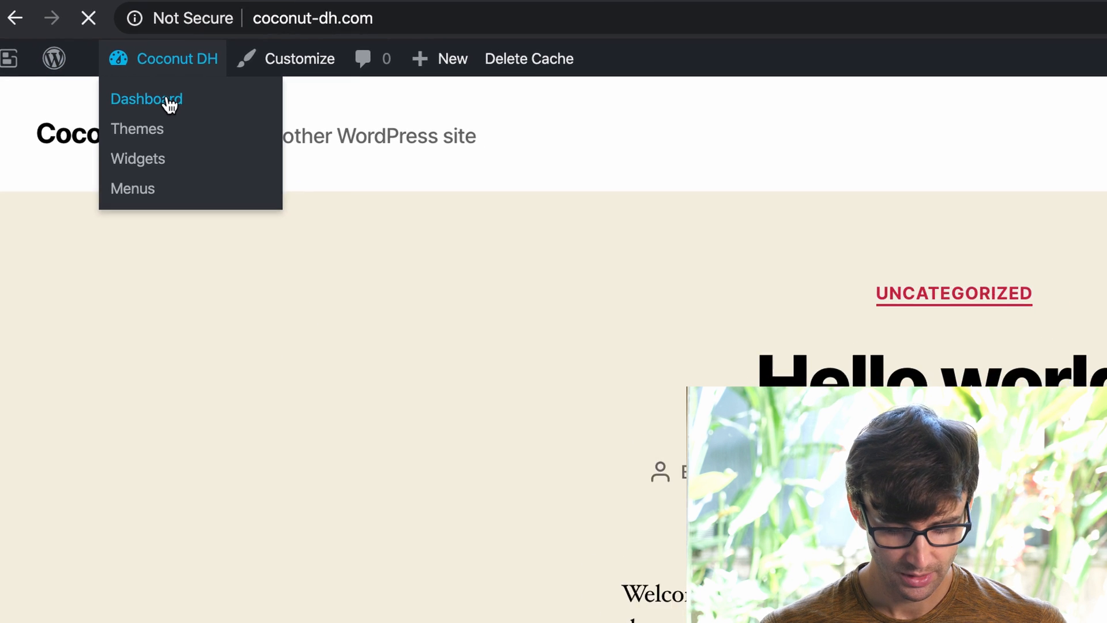
# Step: Go to the coconut-dh.com Dashboard and choose Blog Posts > Add New
pyautogui.click(146, 98)
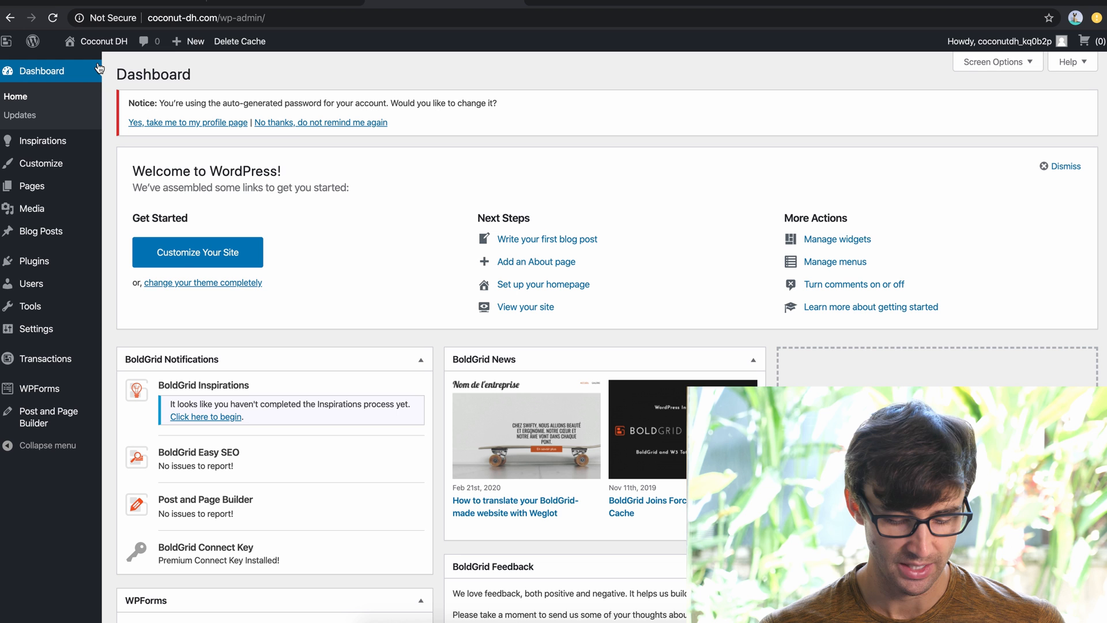
pyautogui.moveTo(43, 141)
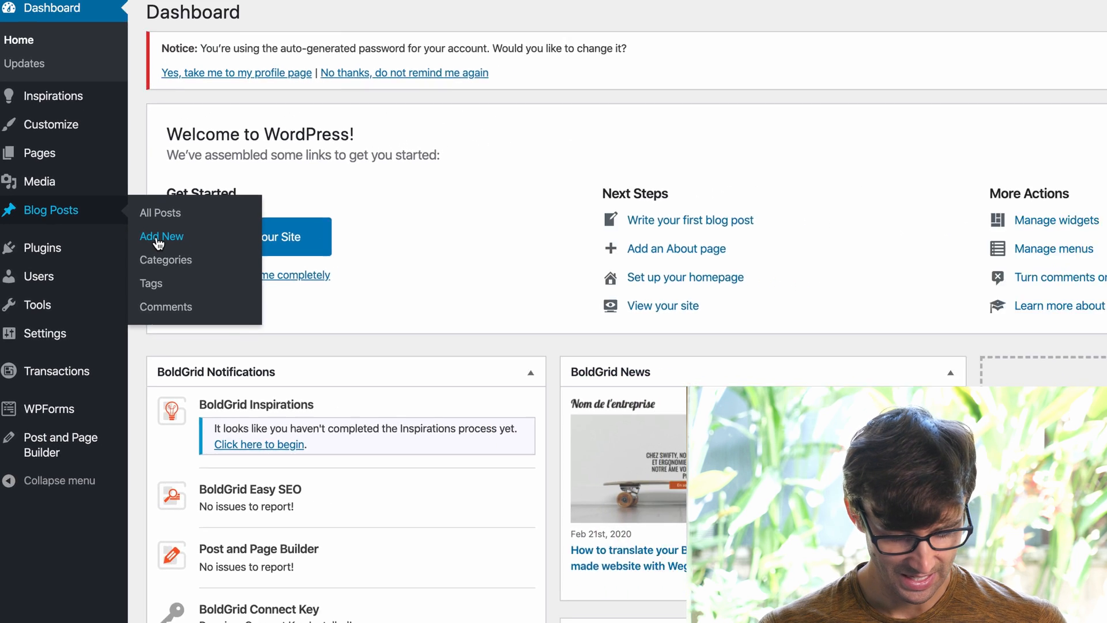
pyautogui.click(161, 236)
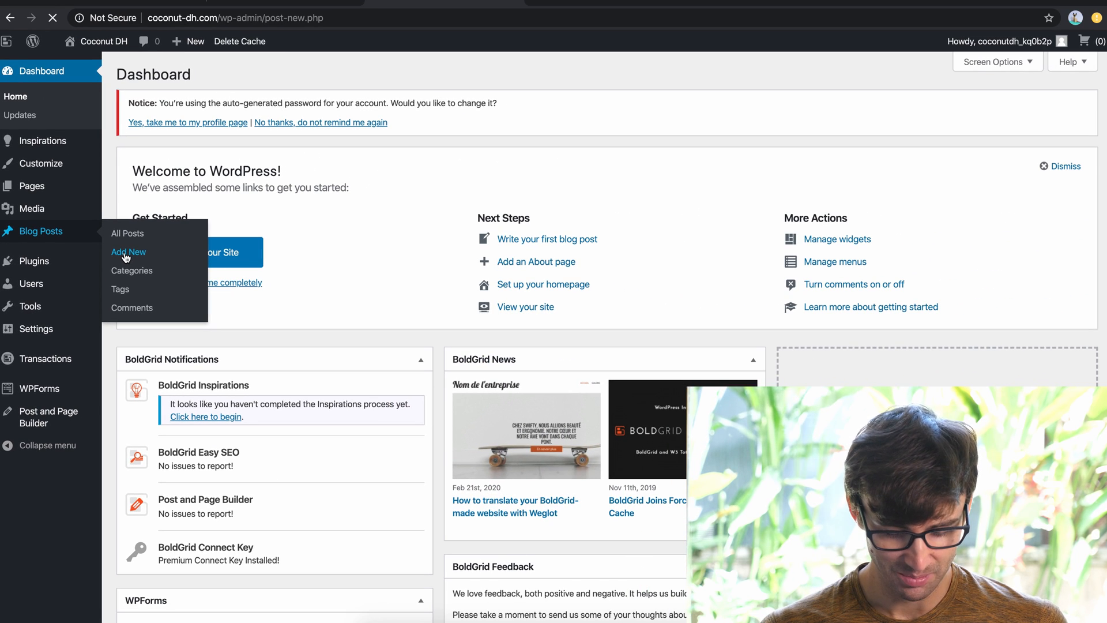
# Step: Title the post 'Hello World!' and skip the Post and Page Builder setup
pyautogui.click(129, 252)
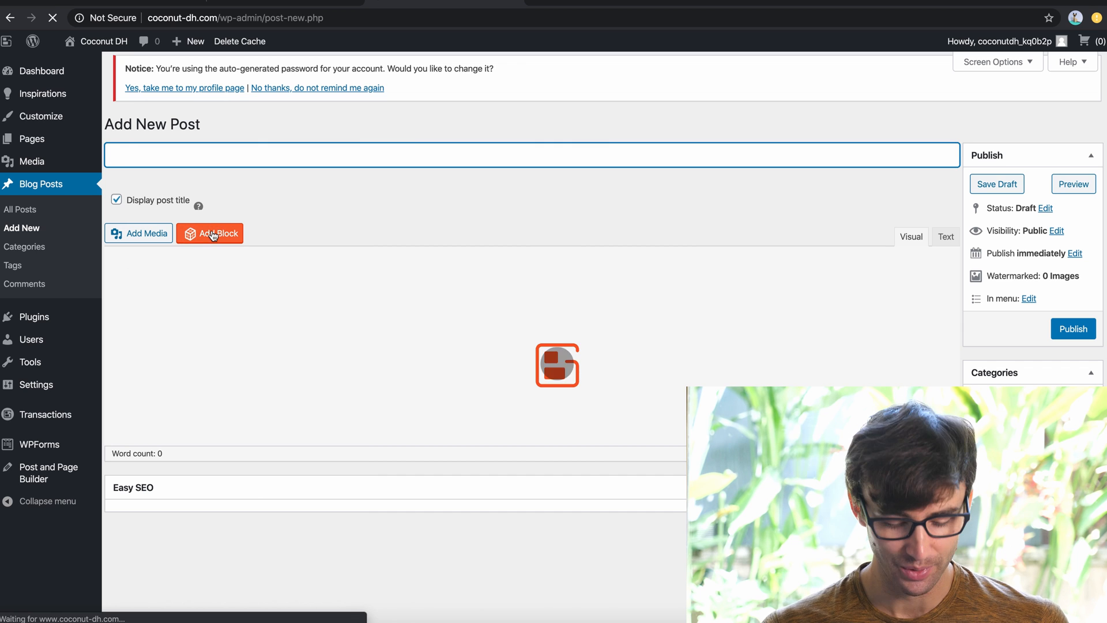
pyautogui.write('Hello Wo')
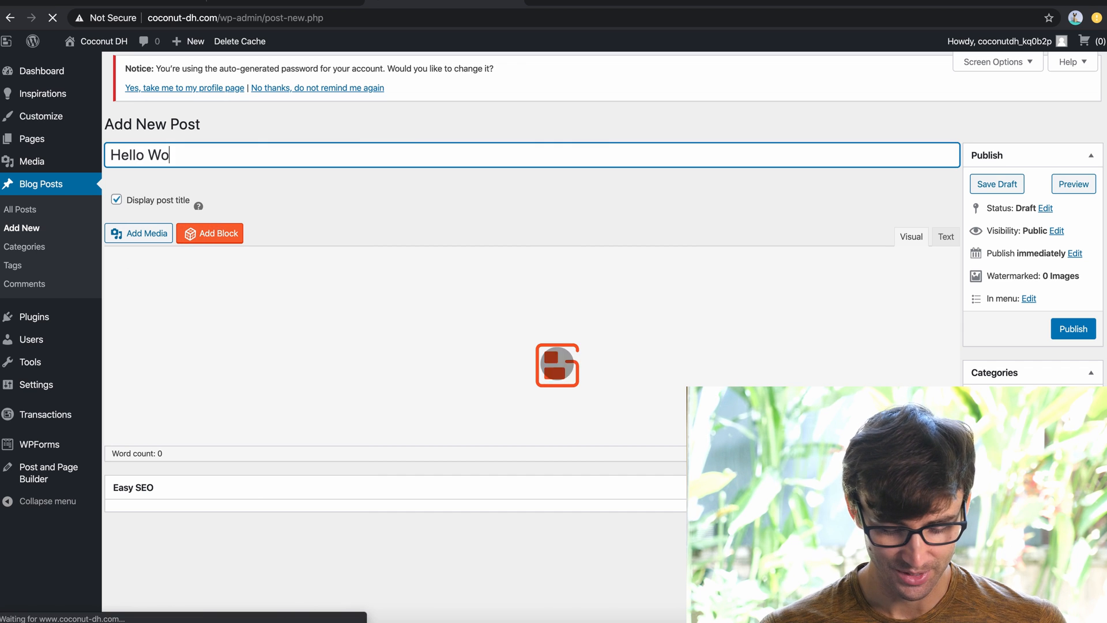
pyautogui.write('rld!')
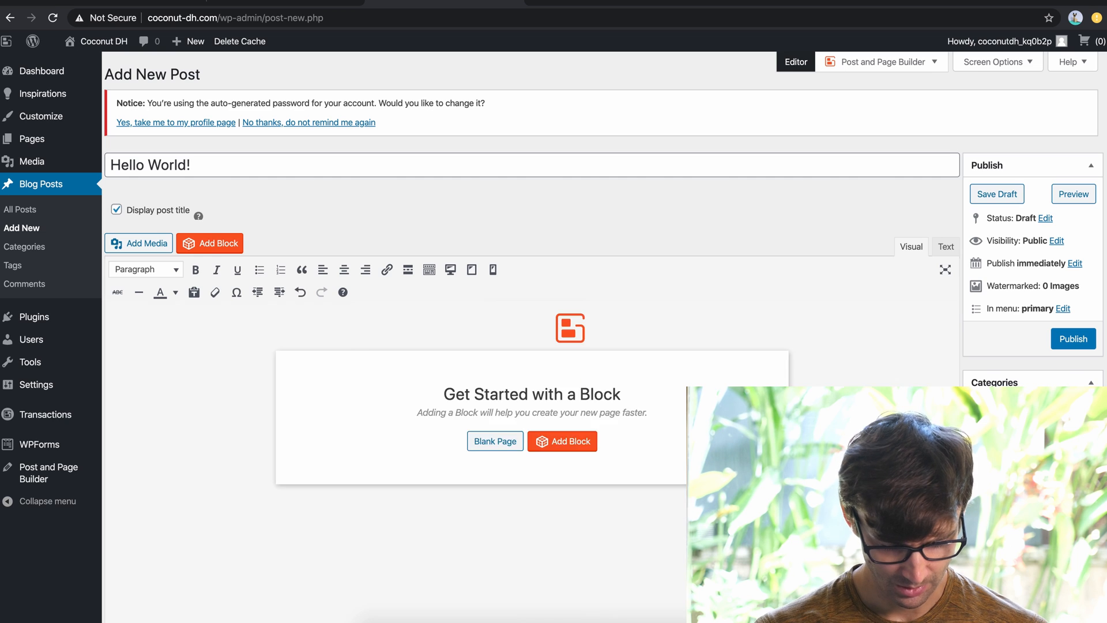
pyautogui.click(876, 61)
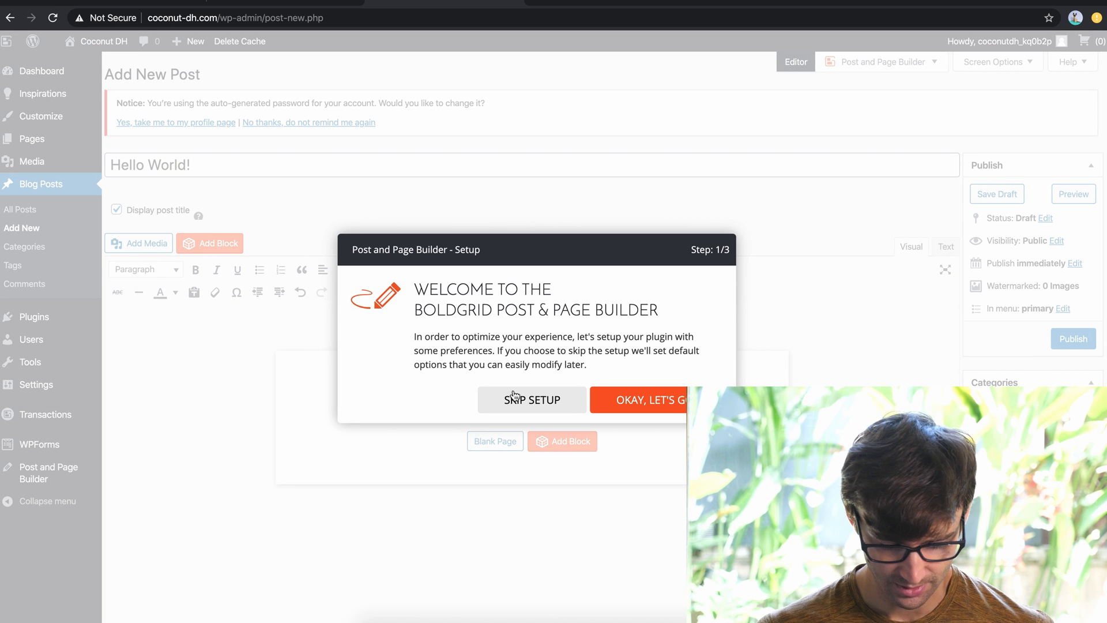
pyautogui.click(531, 399)
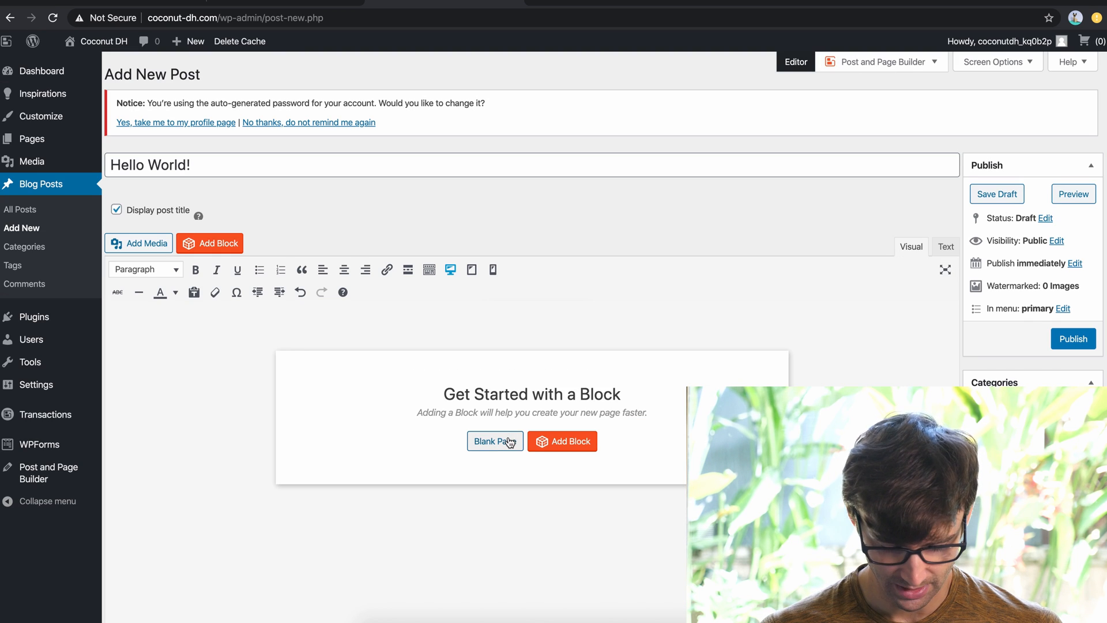
# Step: Start a blank page, write 'This is my first blog post!', and publish
pyautogui.click(495, 441)
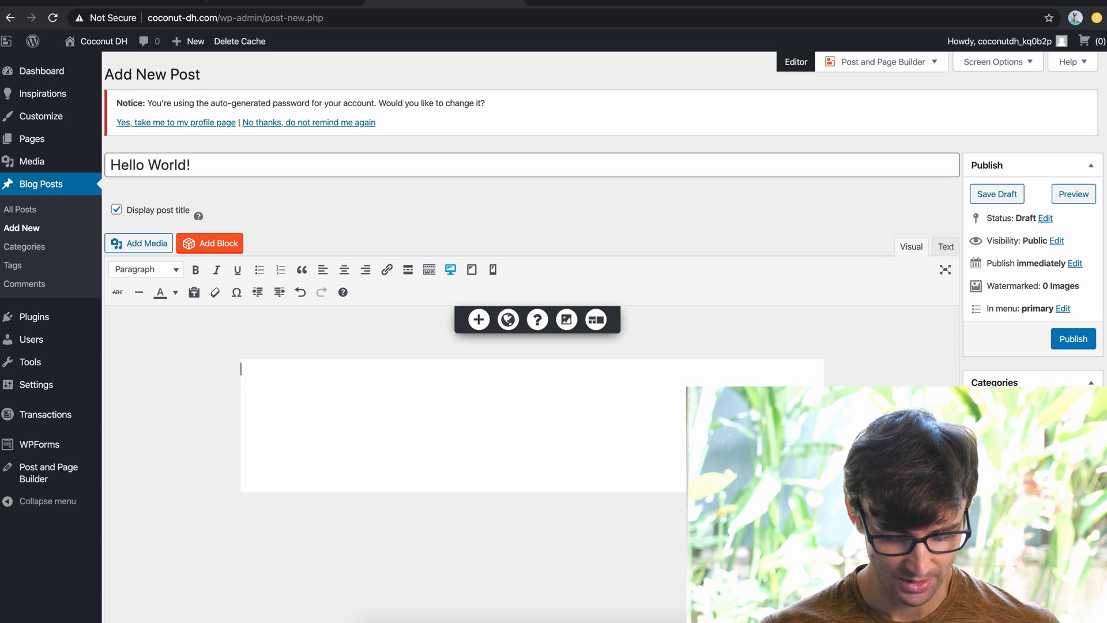
pyautogui.write('This is my')
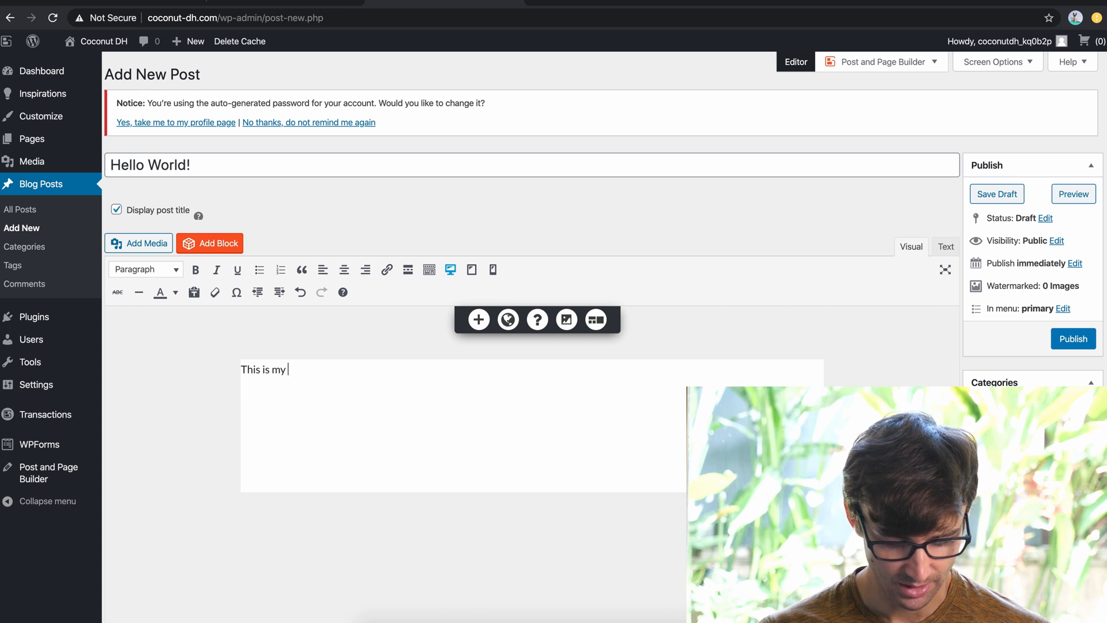
pyautogui.write('first blog post!')
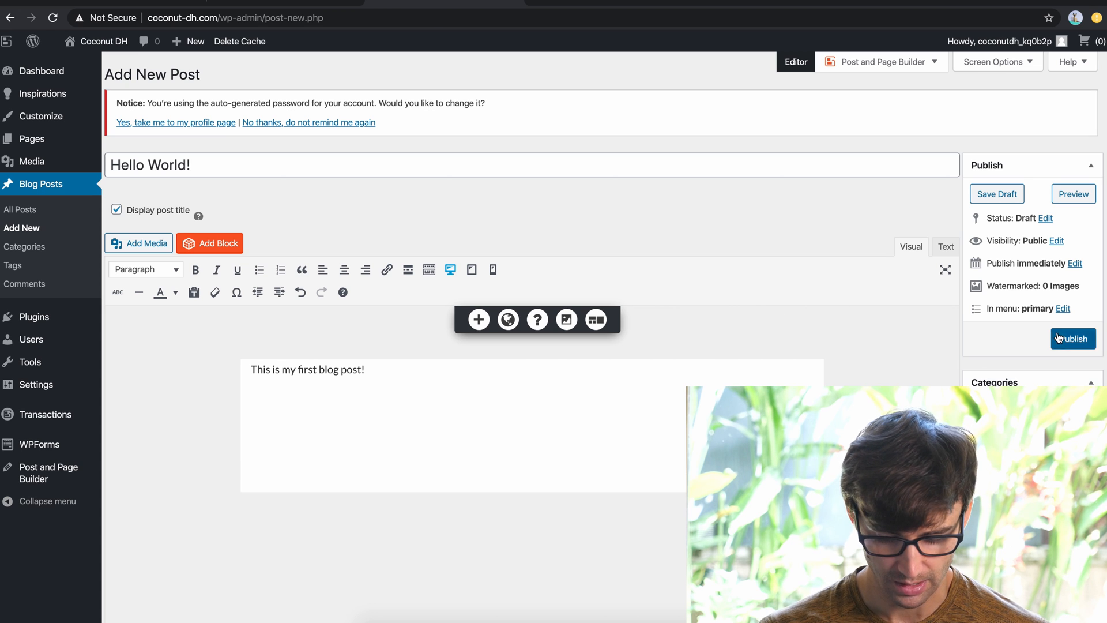
pyautogui.click(1073, 339)
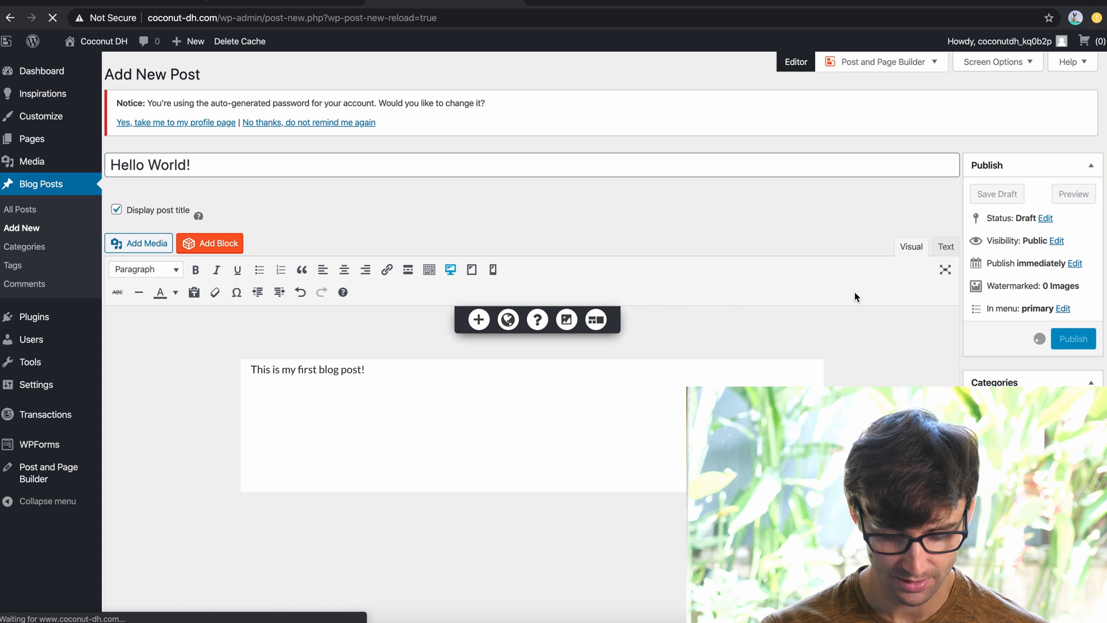
pyautogui.click(1073, 339)
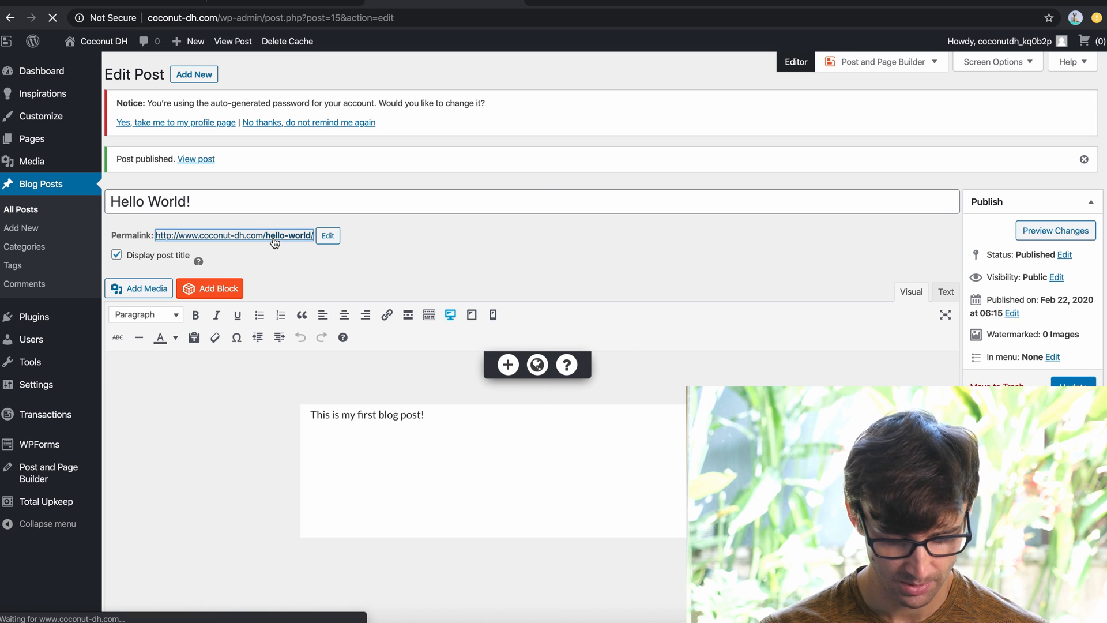
# Step: Open the post's permalink and scroll through the live Hello World! page
pyautogui.click(196, 158)
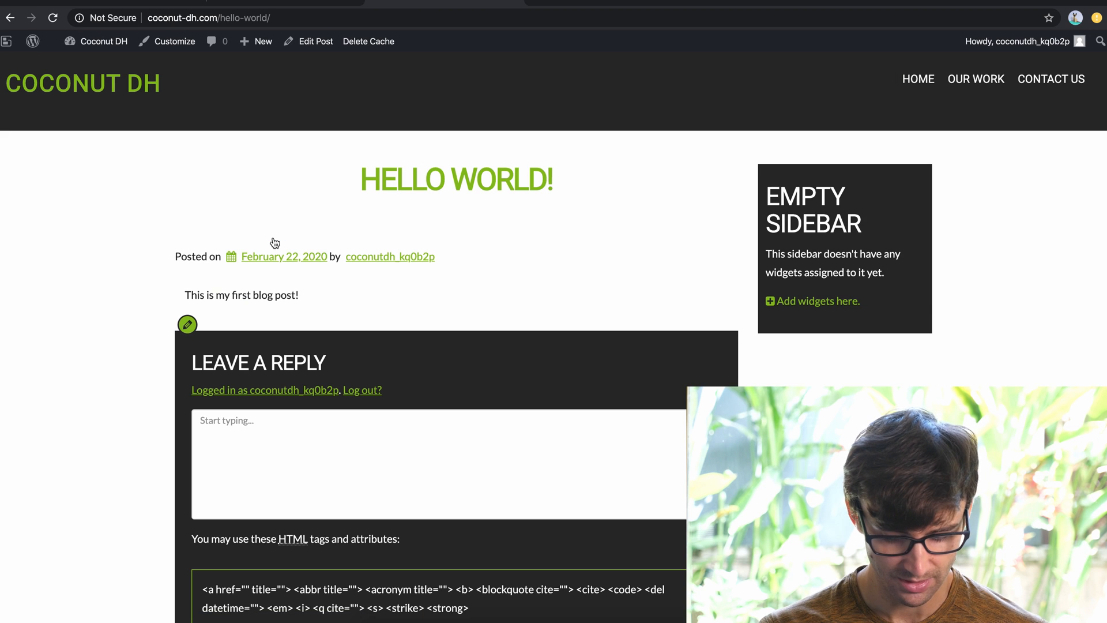
pyautogui.scroll(-3)
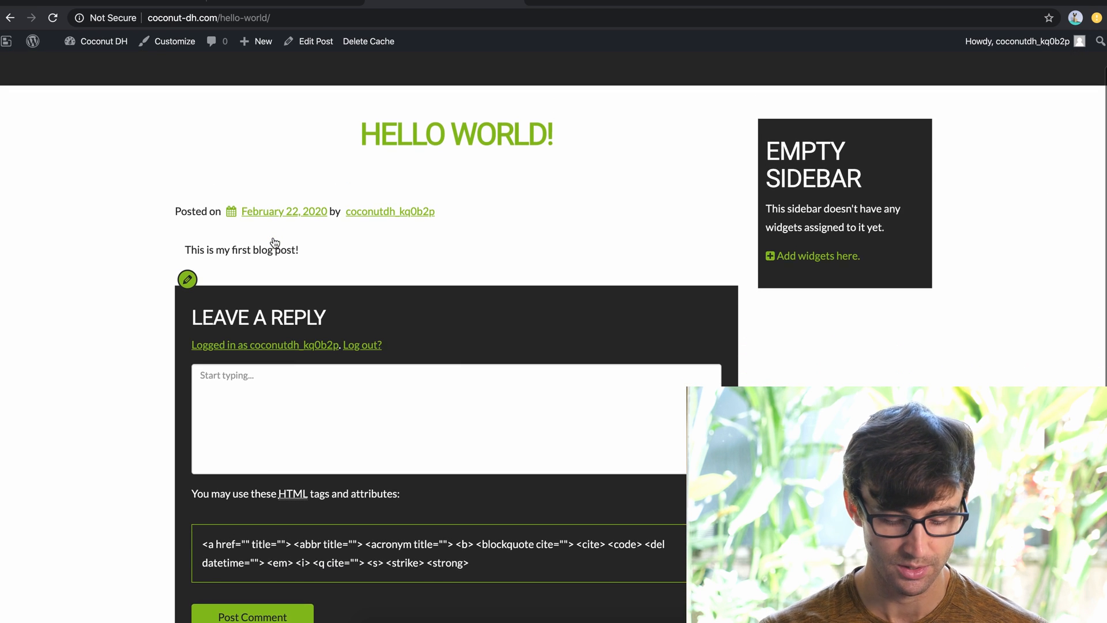
pyautogui.scroll(-3)
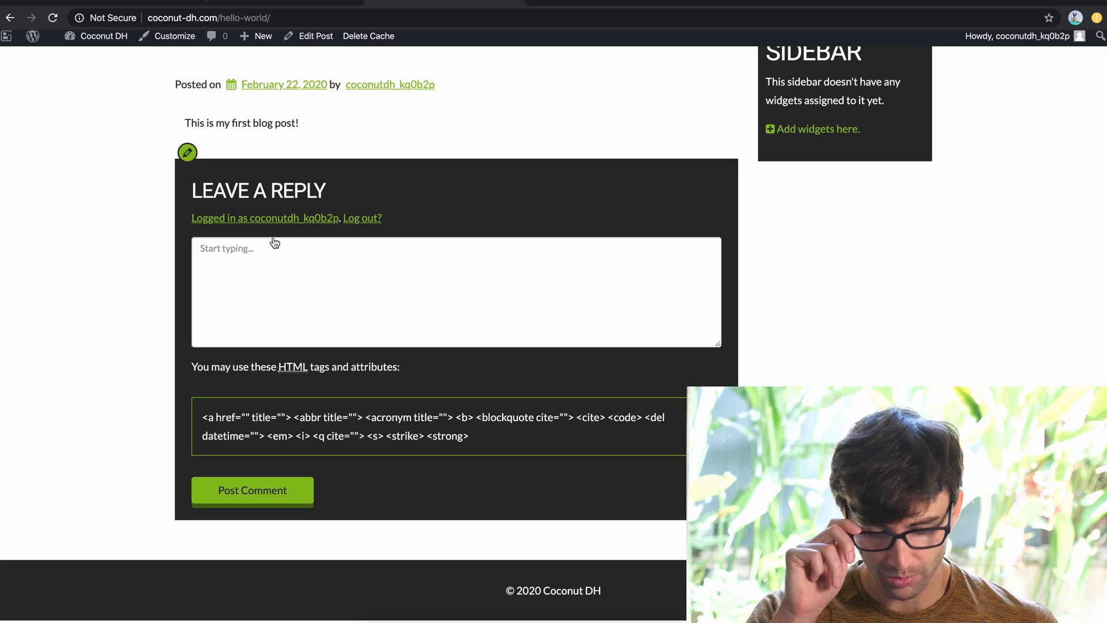